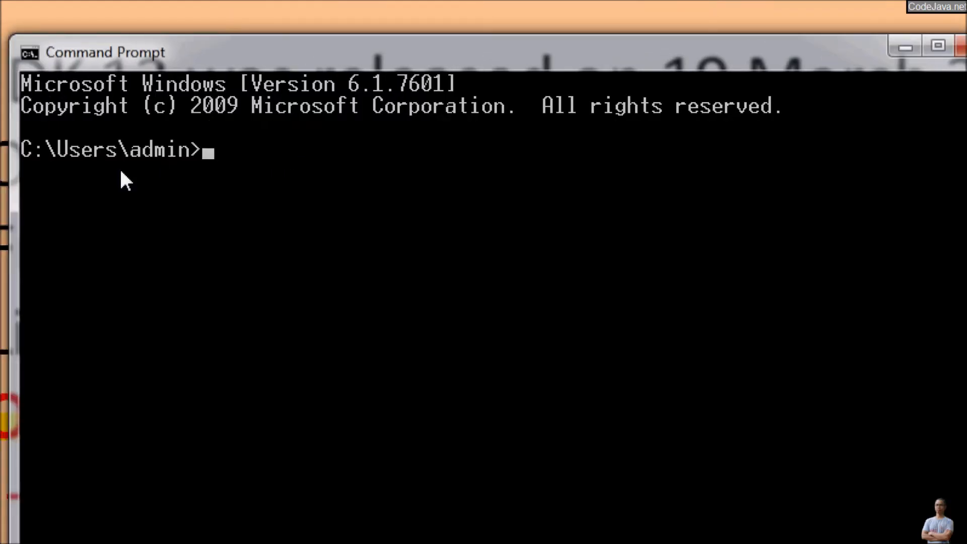
- Run java -version to confirm the existing Java 1.8.0_144 install
{"action": "type", "text": "java -ve"}
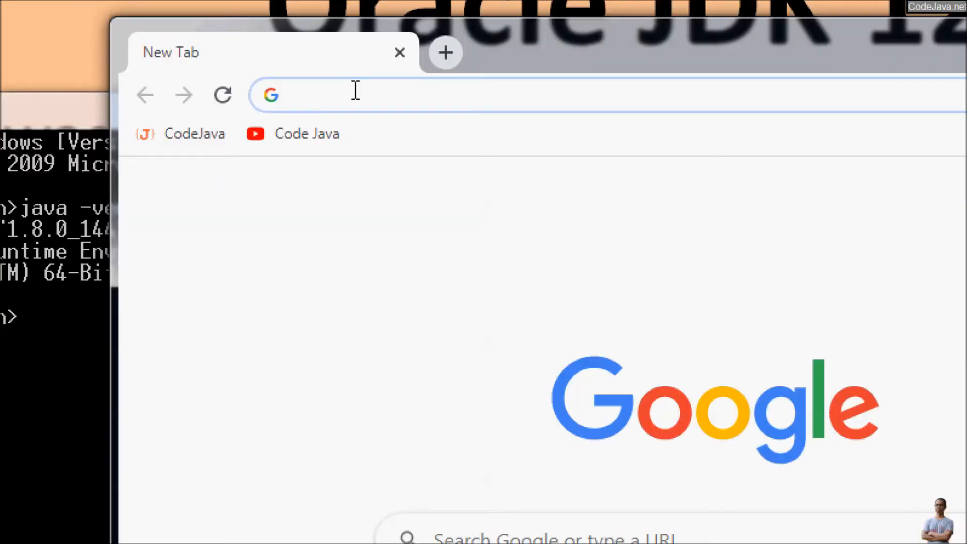
- Search 'oracle java archive', open the Oracle Java Archive and go to Java SE 12
{"action": "type", "text": "oracle java archive download"}
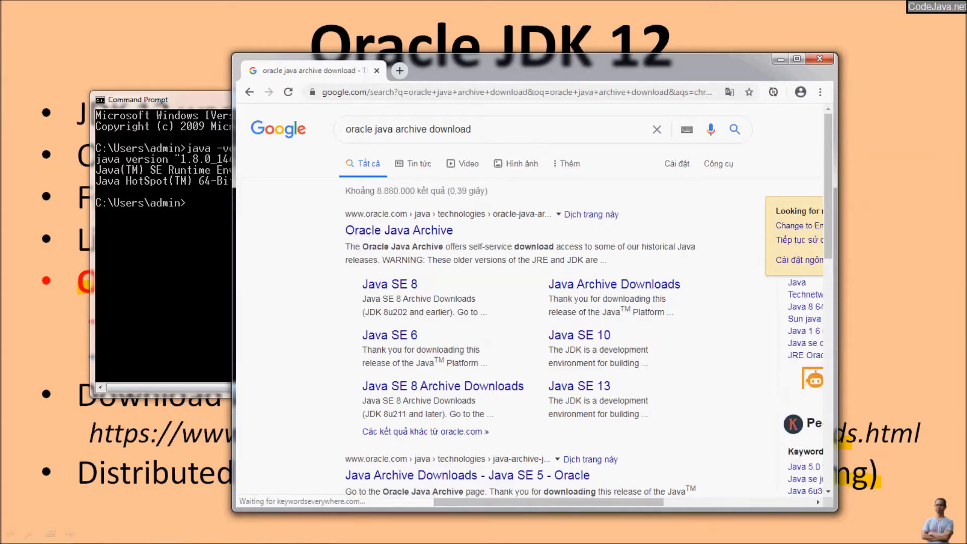
{"action": "left_click", "coordinate": [399, 230]}
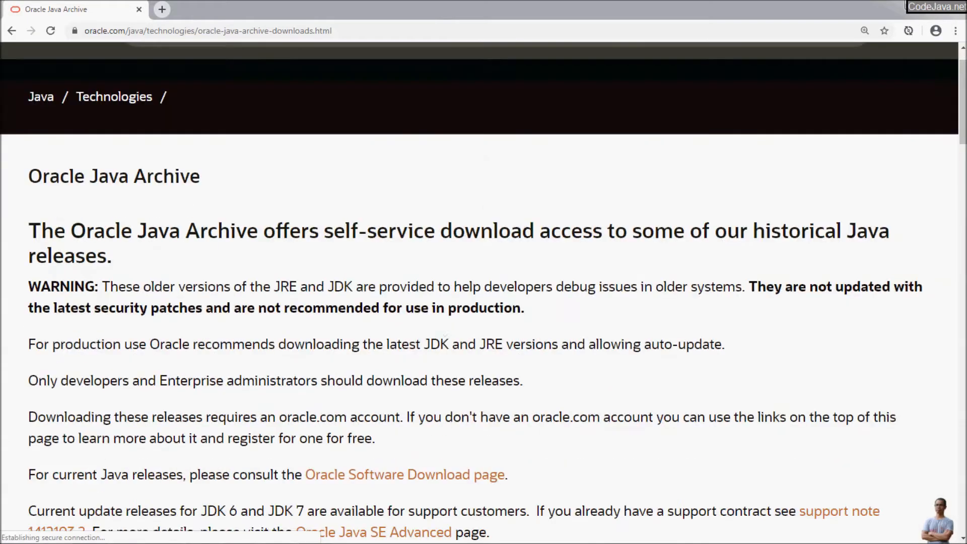
{"action": "scroll", "scroll_direction": "down", "scroll_amount": 3}
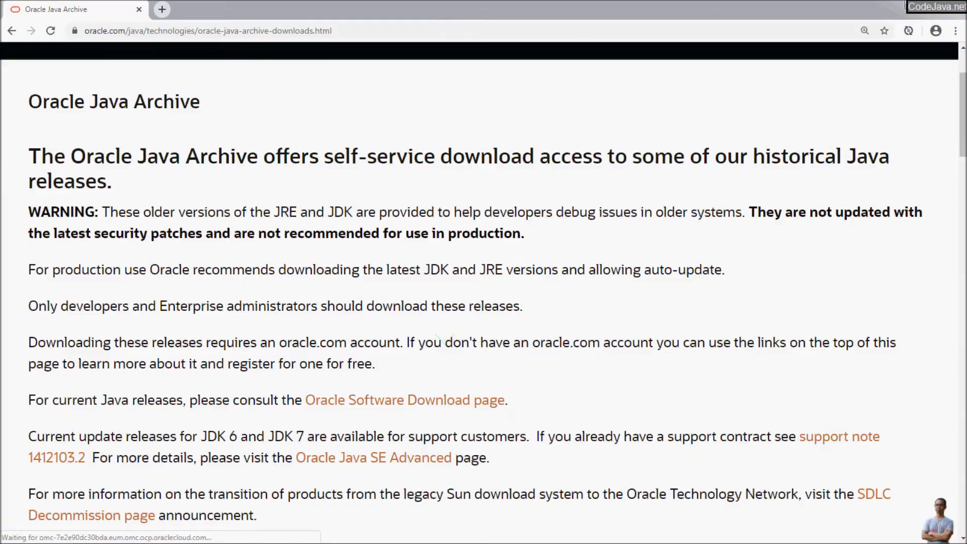
{"action": "scroll", "scroll_direction": "down", "scroll_amount": 3}
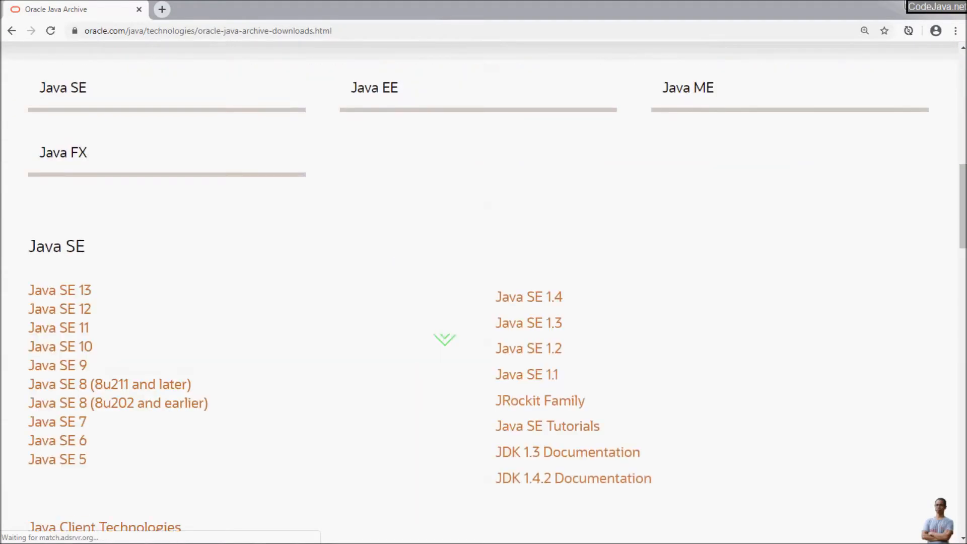
{"action": "scroll", "scroll_direction": "down", "scroll_amount": 3}
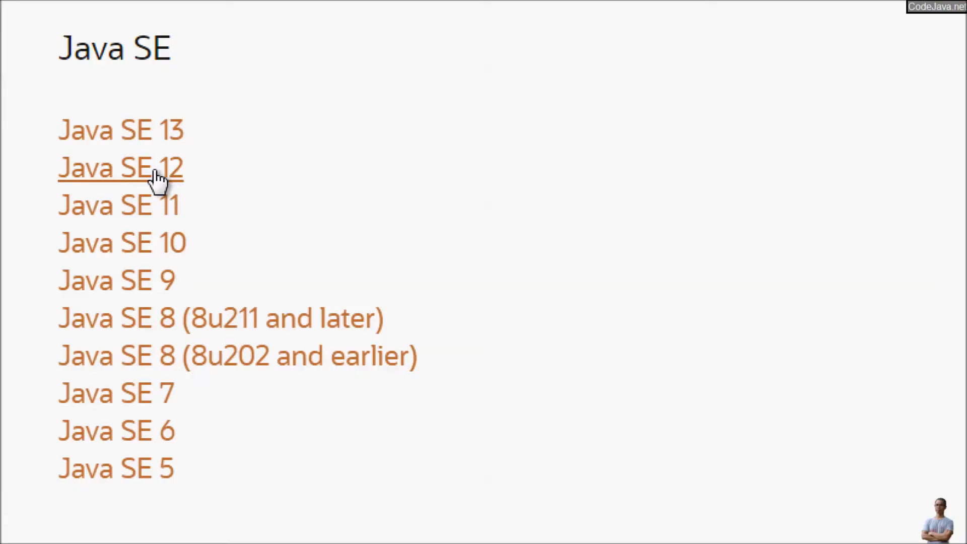
{"action": "left_click", "coordinate": [121, 168]}
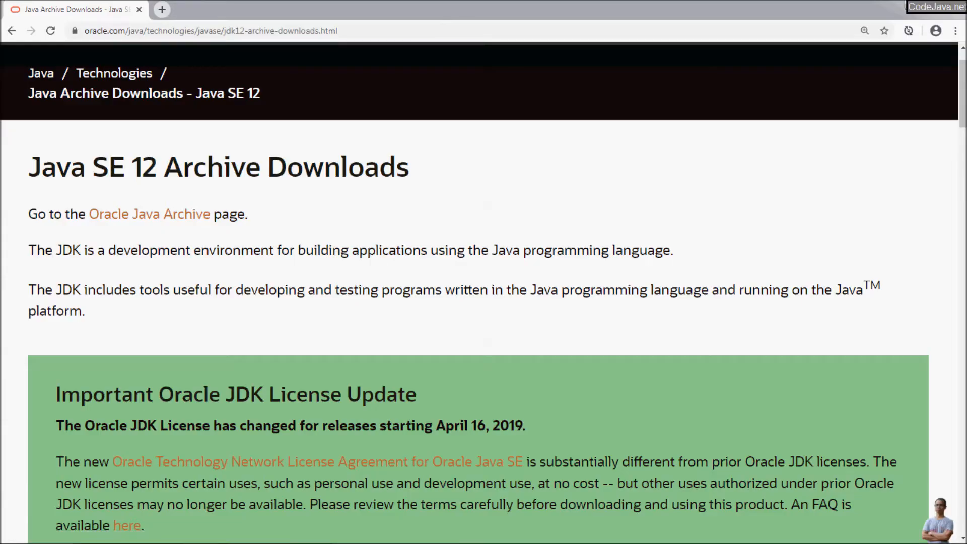
- Scroll to the JDK 12.0.2 table listing jdk-12.0.2_windows-x64_bin.exe
{"action": "scroll", "scroll_direction": "down", "scroll_amount": 3}
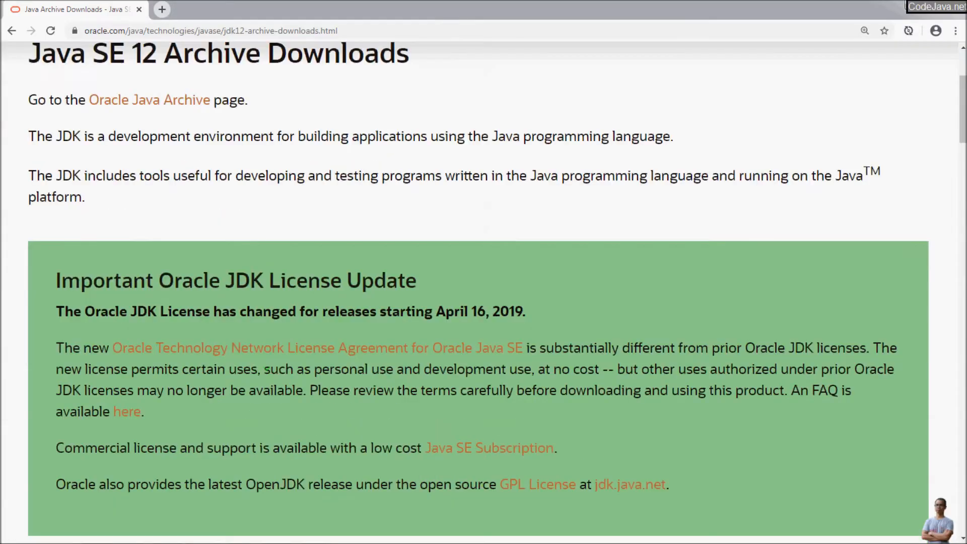
{"action": "scroll", "scroll_direction": "down", "scroll_amount": 3}
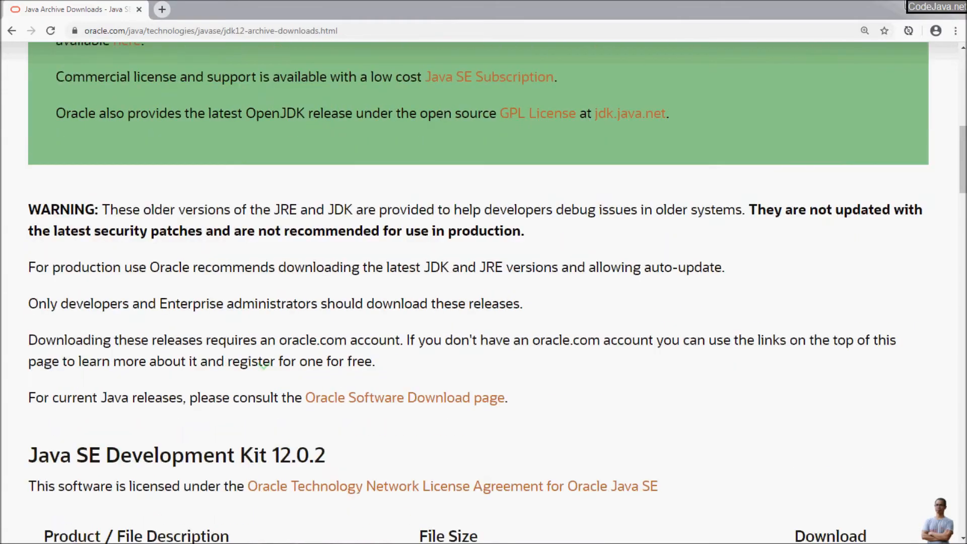
{"action": "scroll", "scroll_direction": "down", "scroll_amount": 3}
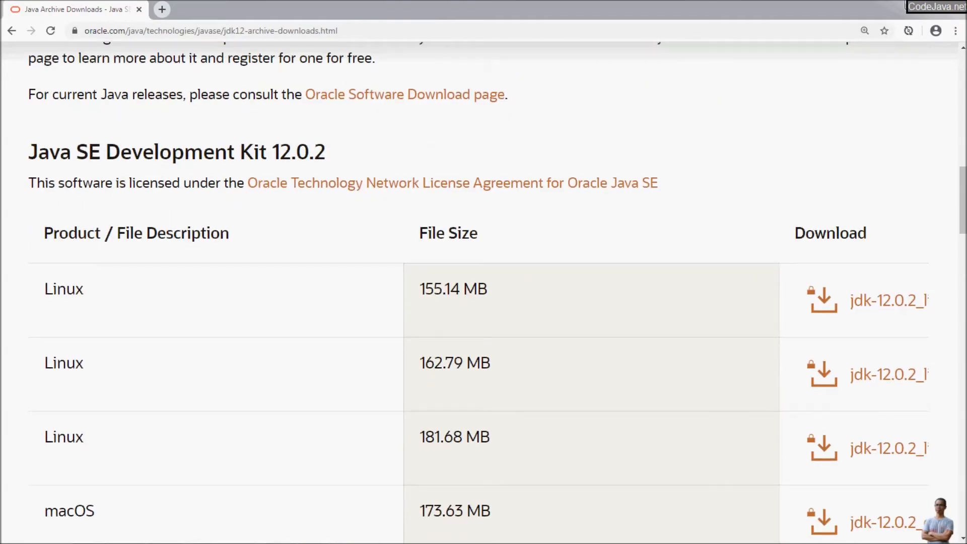
{"action": "scroll", "scroll_direction": "down", "scroll_amount": 3}
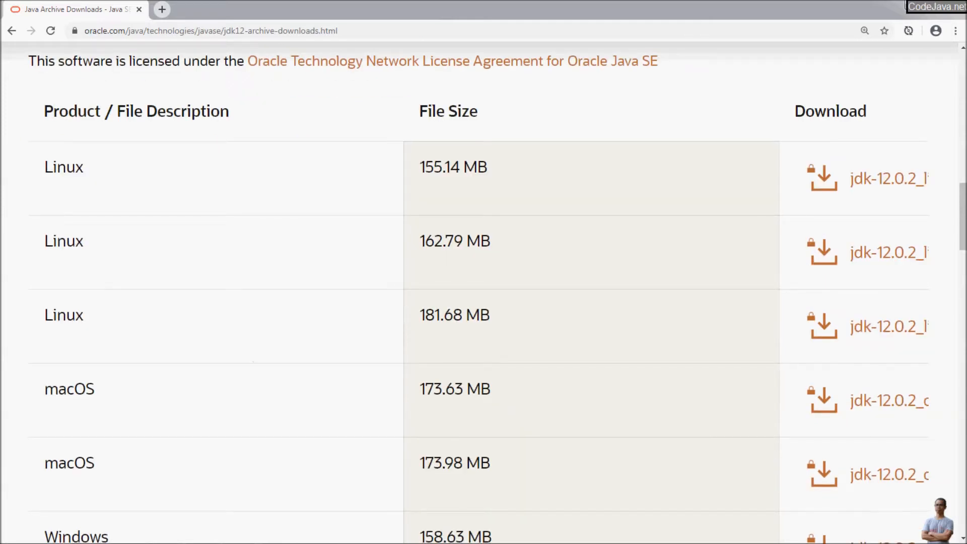
{"action": "scroll", "scroll_direction": "down", "scroll_amount": 3}
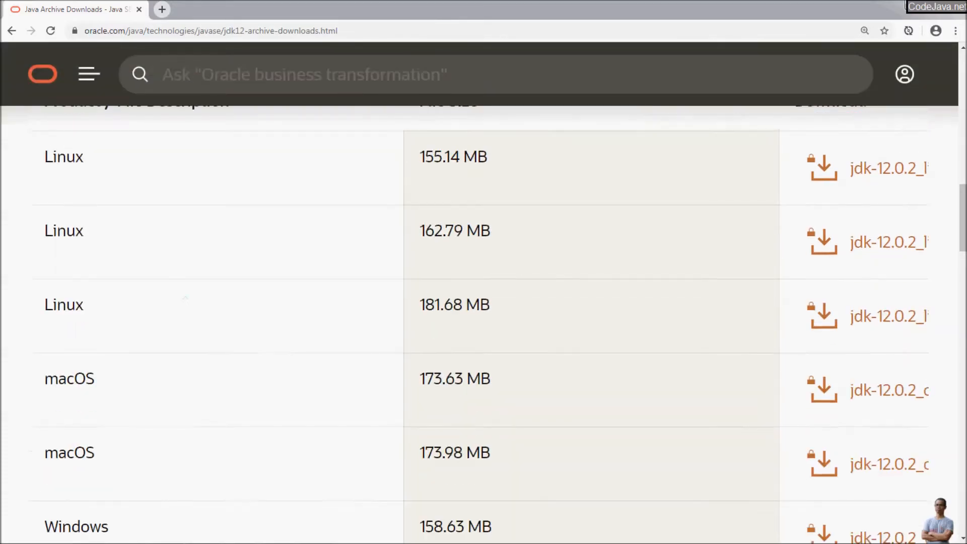
{"action": "scroll", "scroll_direction": "down", "scroll_amount": 3}
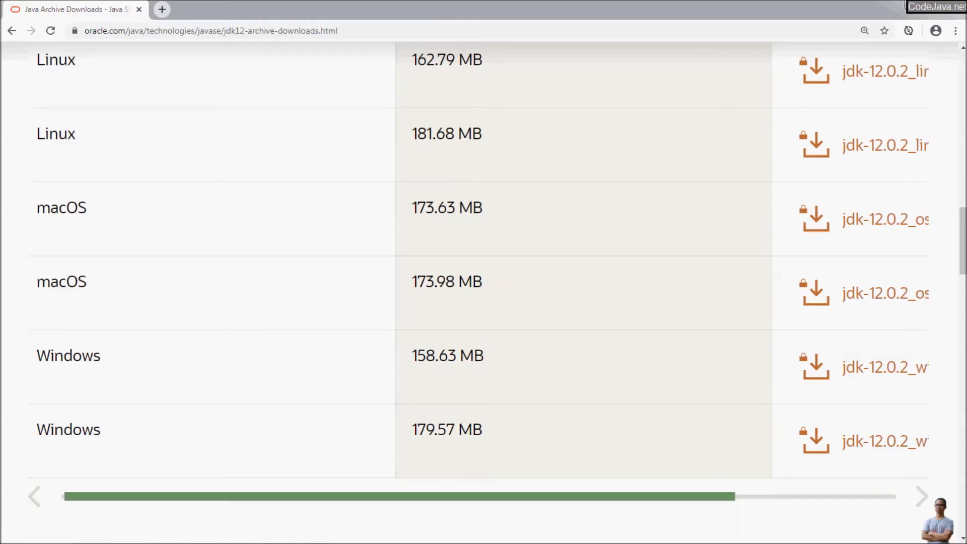
{"action": "scroll", "scroll_direction": "right", "scroll_amount": 3}
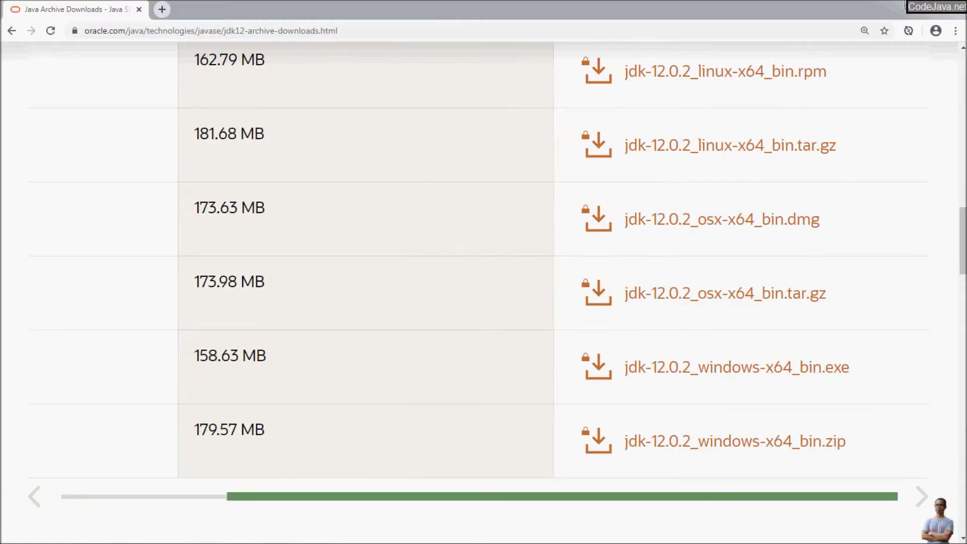
{"action": "mouse_move", "coordinate": [734, 442]}
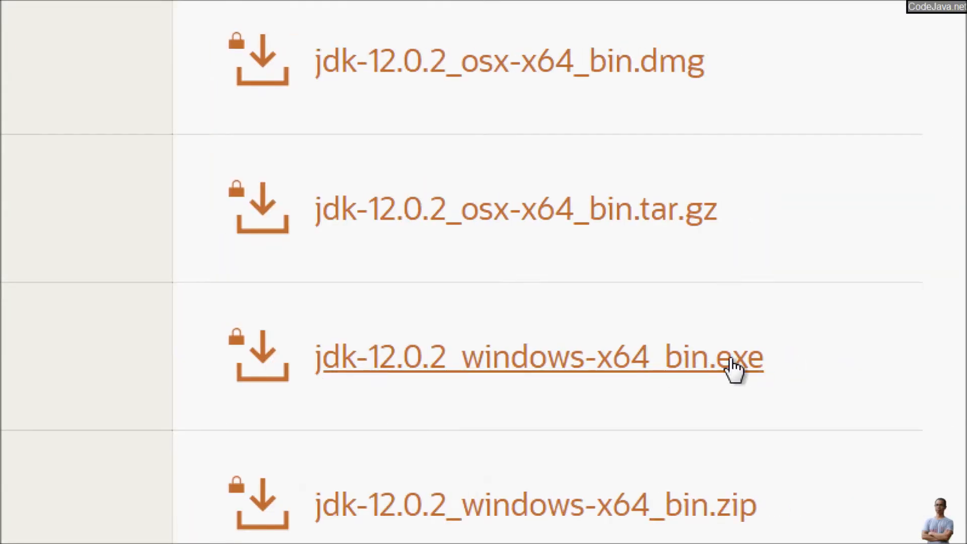
{"action": "mouse_move", "coordinate": [715, 371]}
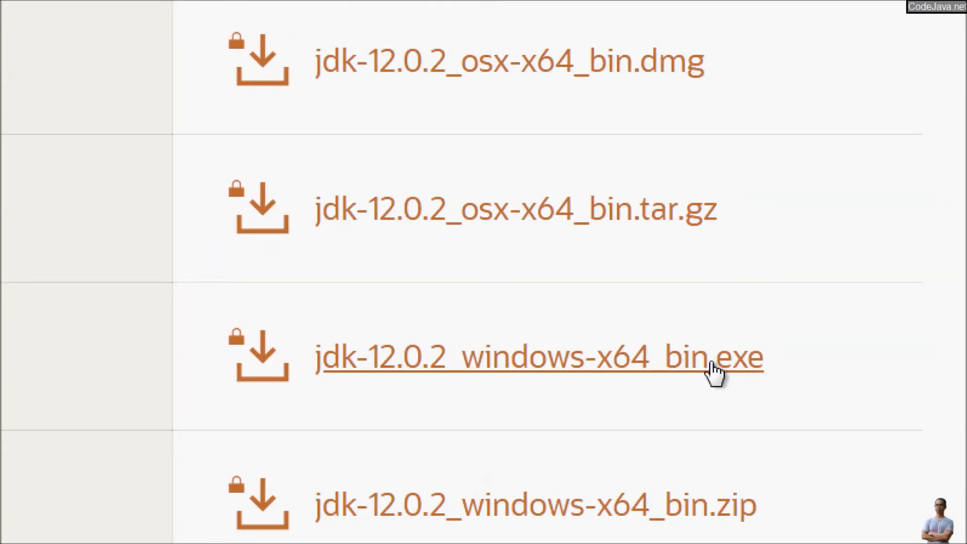
{"action": "mouse_move", "coordinate": [660, 383]}
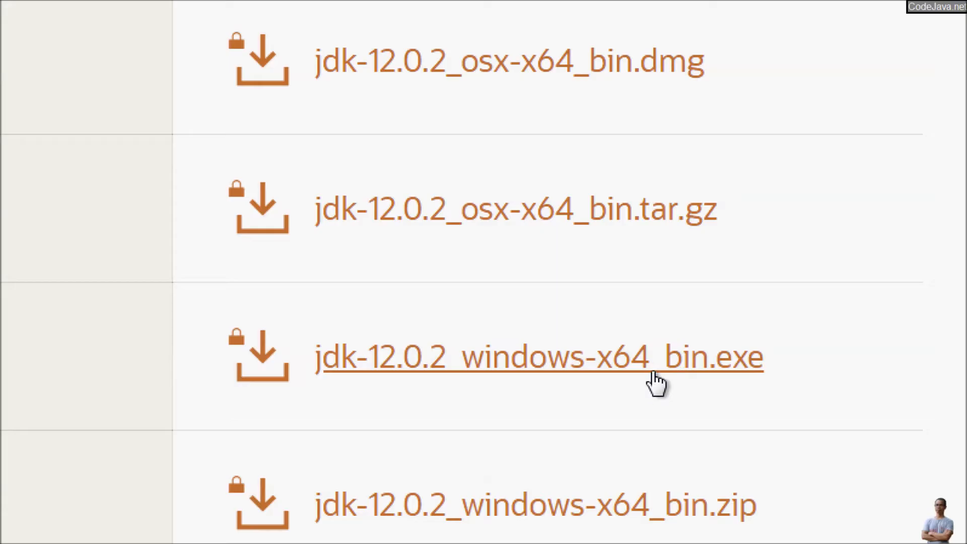
- Accept the Oracle license and download jdk-12.0.2_windows-x64_bin.exe
{"action": "left_click", "coordinate": [538, 357]}
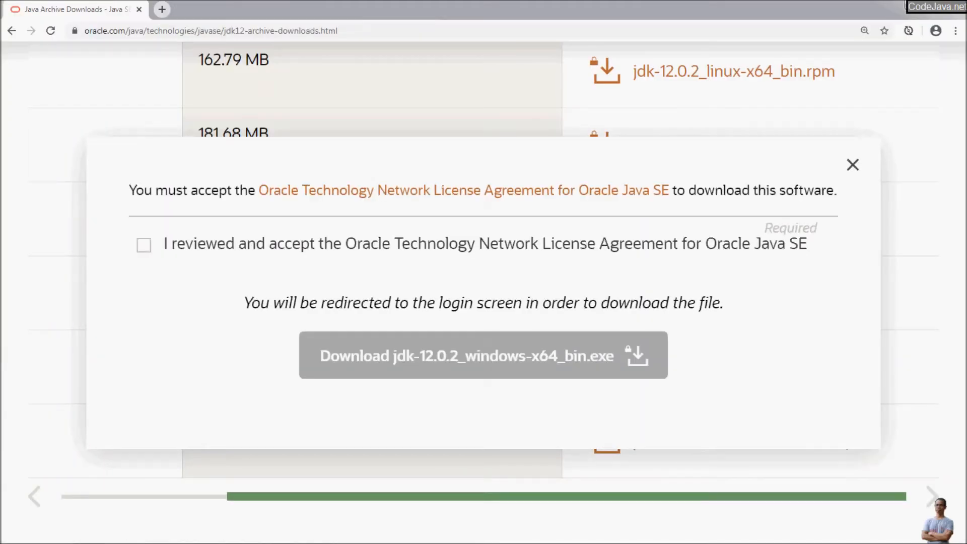
{"action": "left_click", "coordinate": [143, 244]}
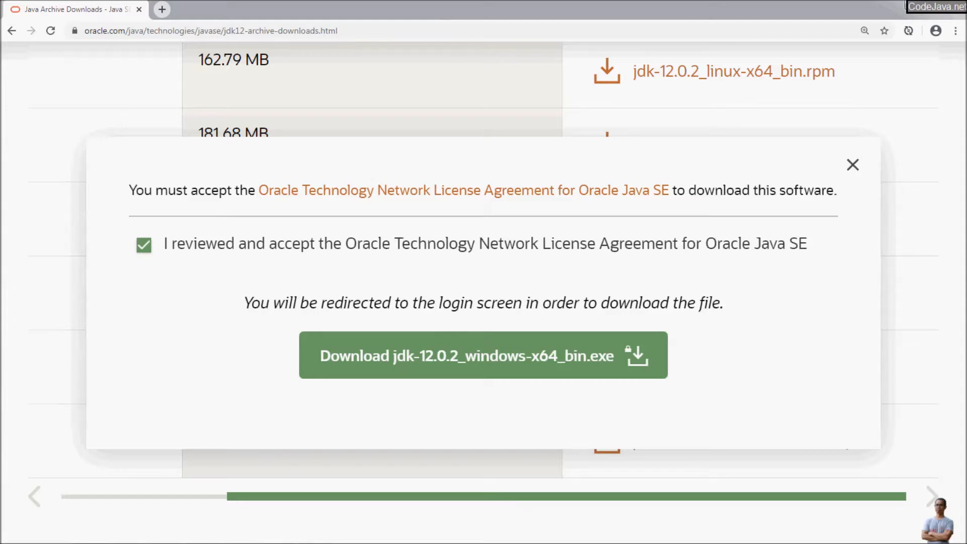
{"action": "left_click", "coordinate": [483, 355]}
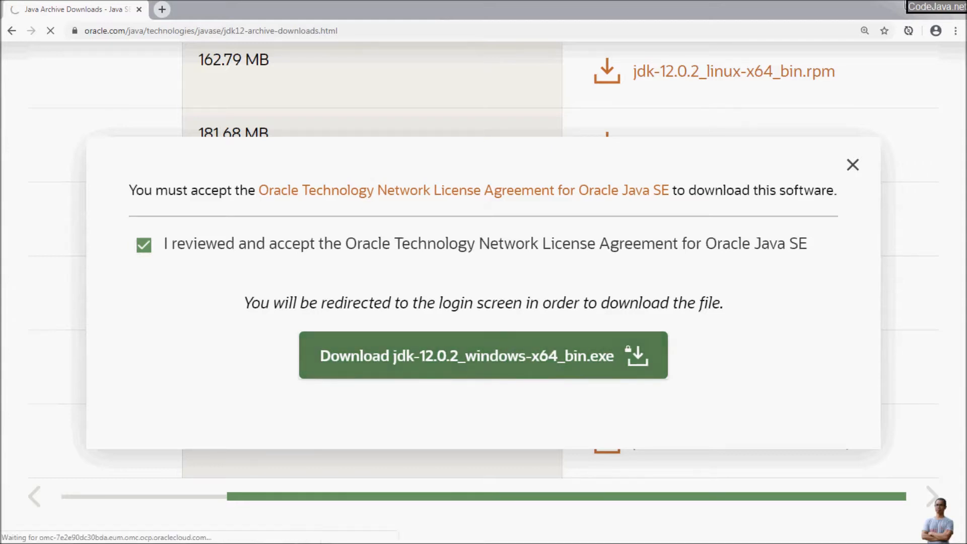
{"action": "left_click", "coordinate": [484, 355]}
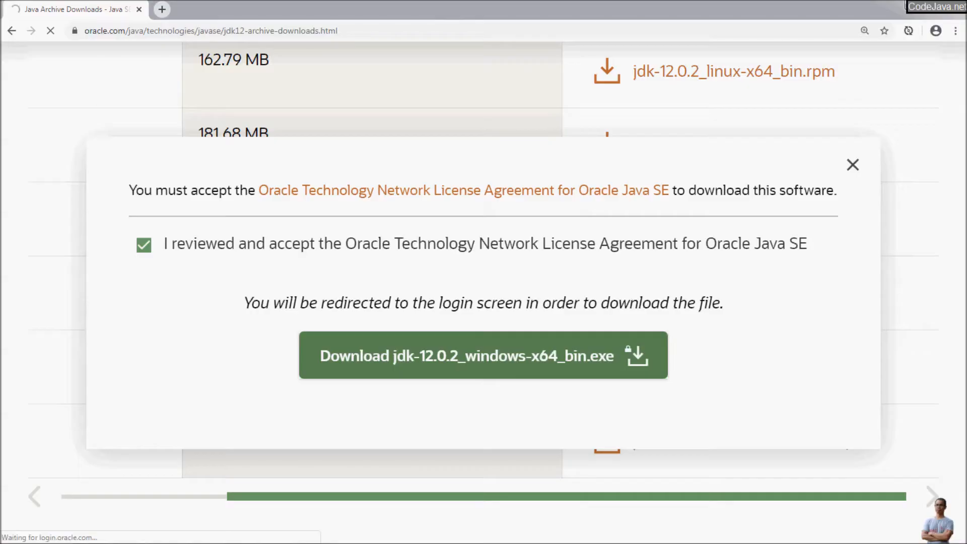
{"action": "left_click", "coordinate": [483, 355]}
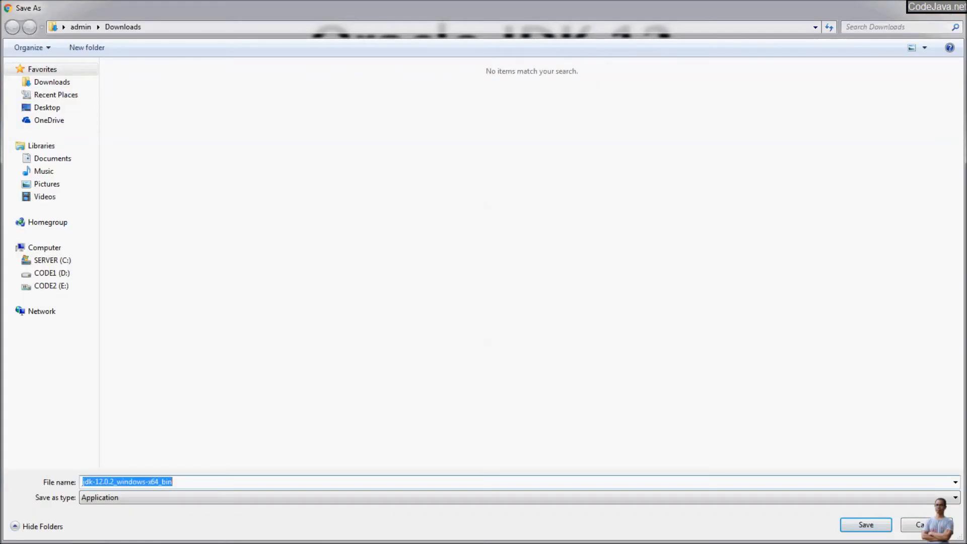
- Save the installer into a new OracleJDK folder on the CODE2 (E:) drive
{"action": "left_click", "coordinate": [51, 286]}
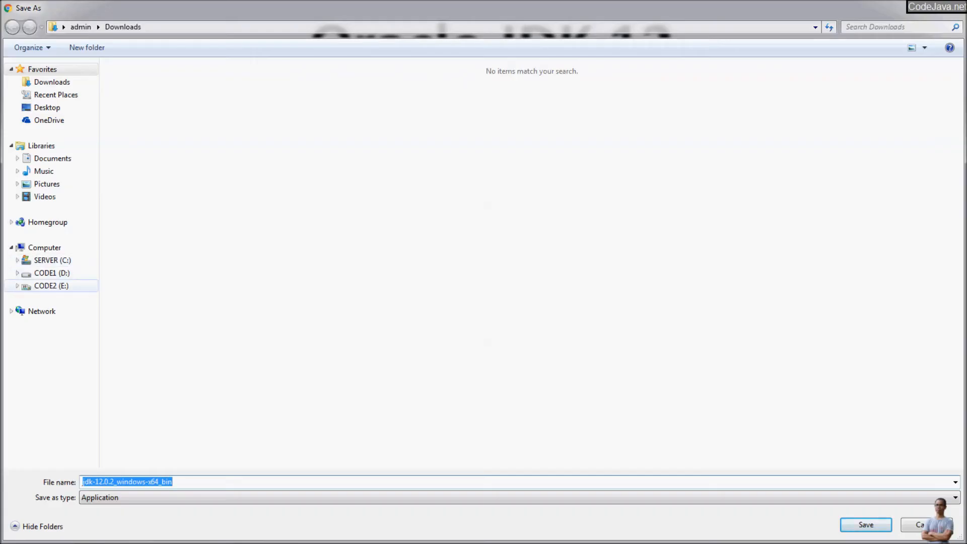
{"action": "left_click", "coordinate": [51, 286]}
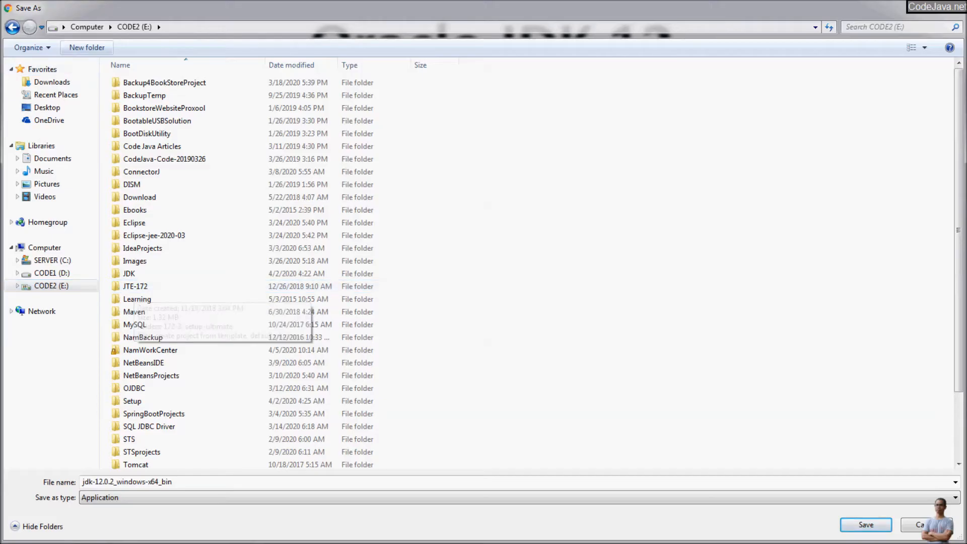
{"action": "left_click", "coordinate": [86, 47]}
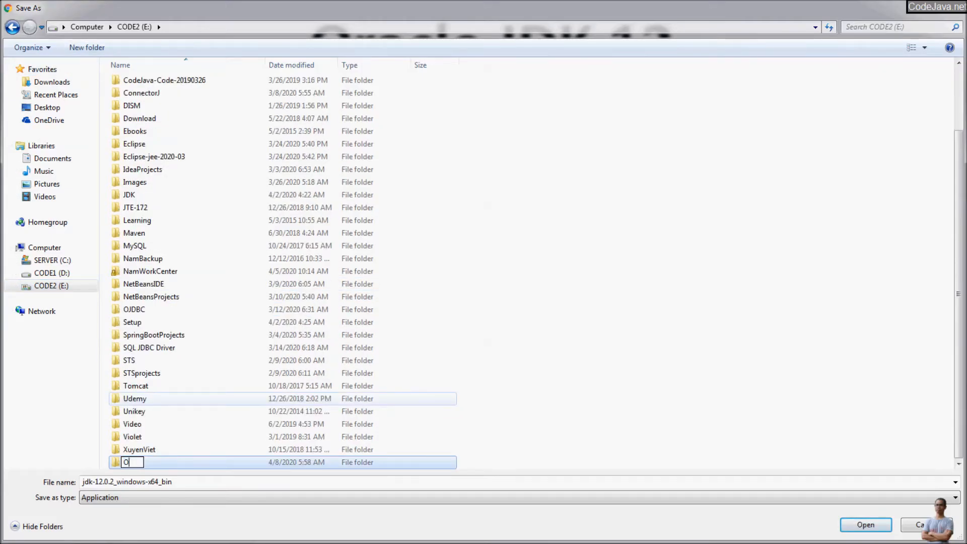
{"action": "type", "text": "racleJDK"}
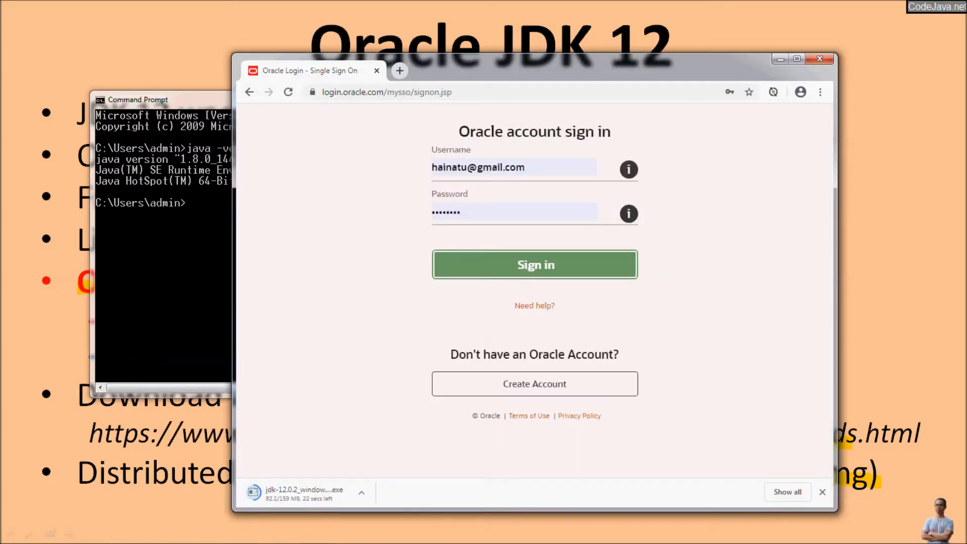
- Go back to the JDK 12 archive page and scroll while the download finishes
{"action": "left_click", "coordinate": [534, 264]}
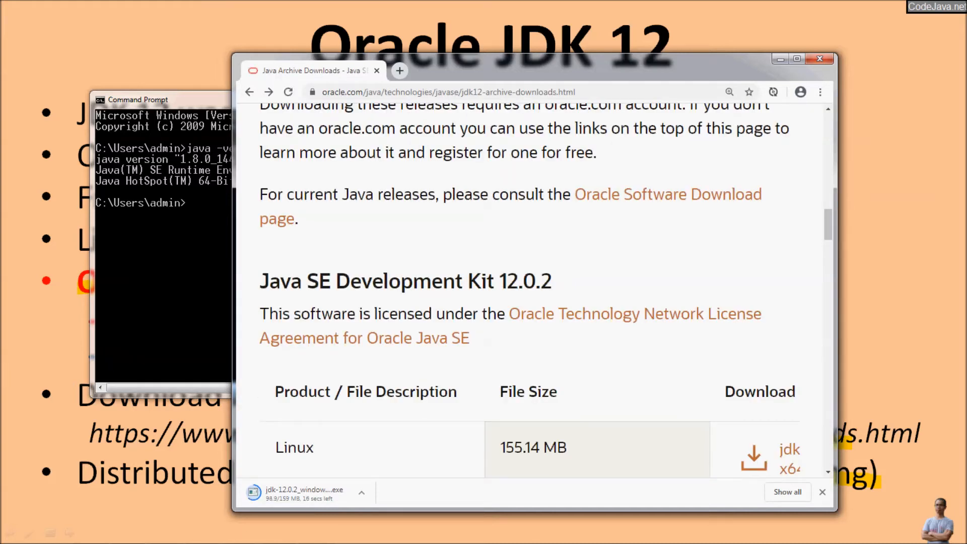
{"action": "scroll", "scroll_direction": "down", "scroll_amount": 3}
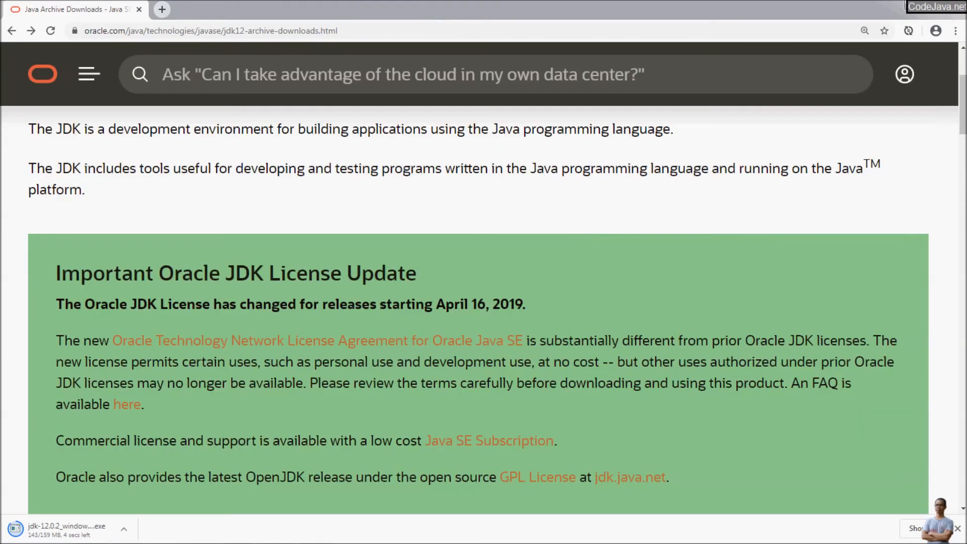
{"action": "scroll", "scroll_direction": "down", "scroll_amount": 3}
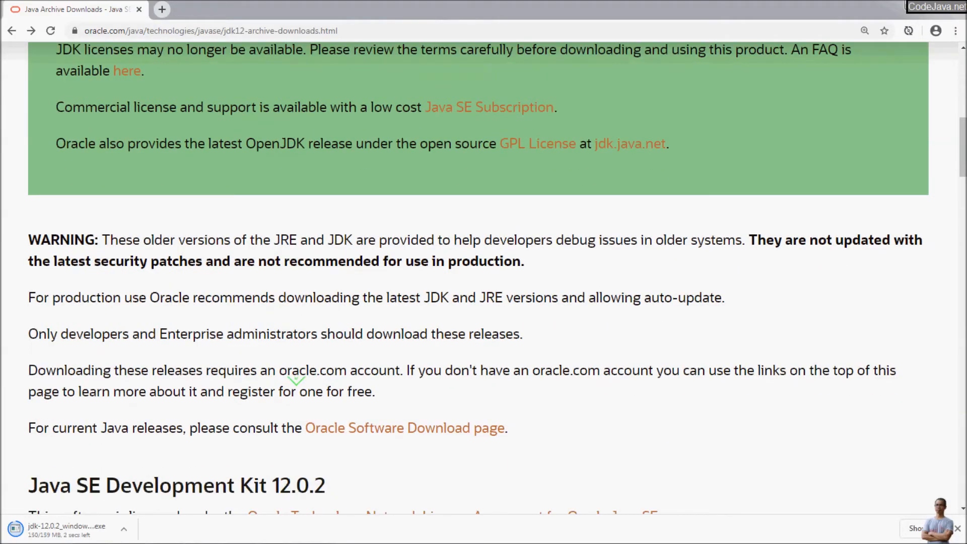
{"action": "scroll", "scroll_direction": "down", "scroll_amount": 3}
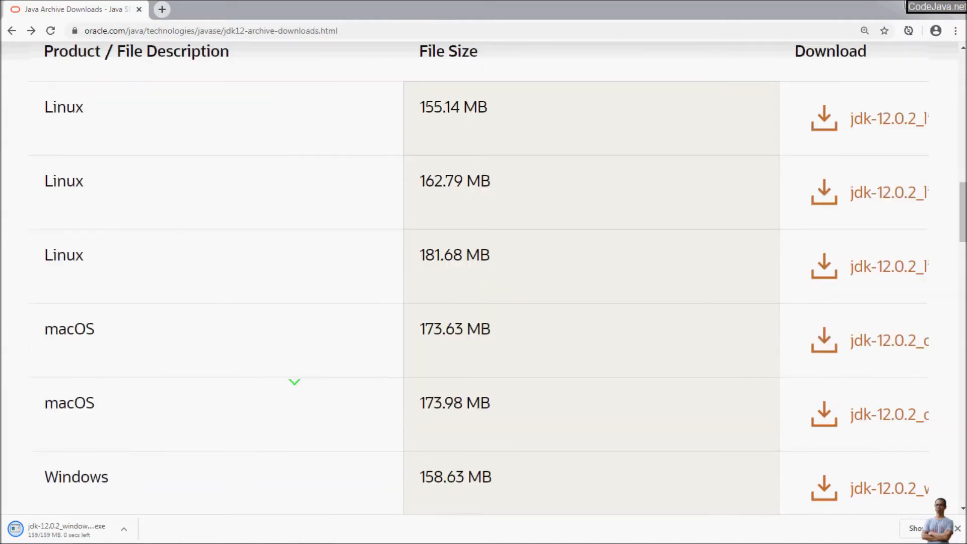
{"action": "scroll", "scroll_direction": "down", "scroll_amount": 3}
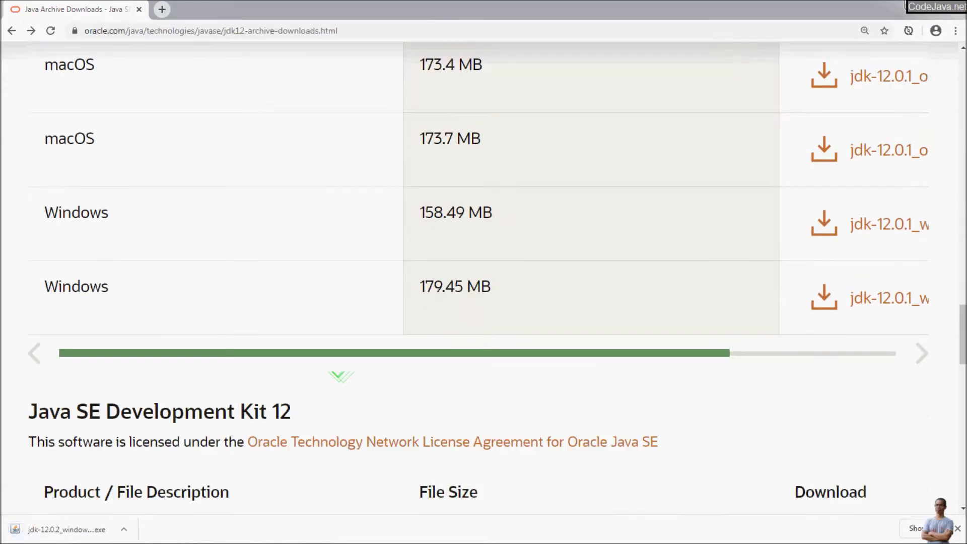
{"action": "scroll", "scroll_direction": "down", "scroll_amount": 3}
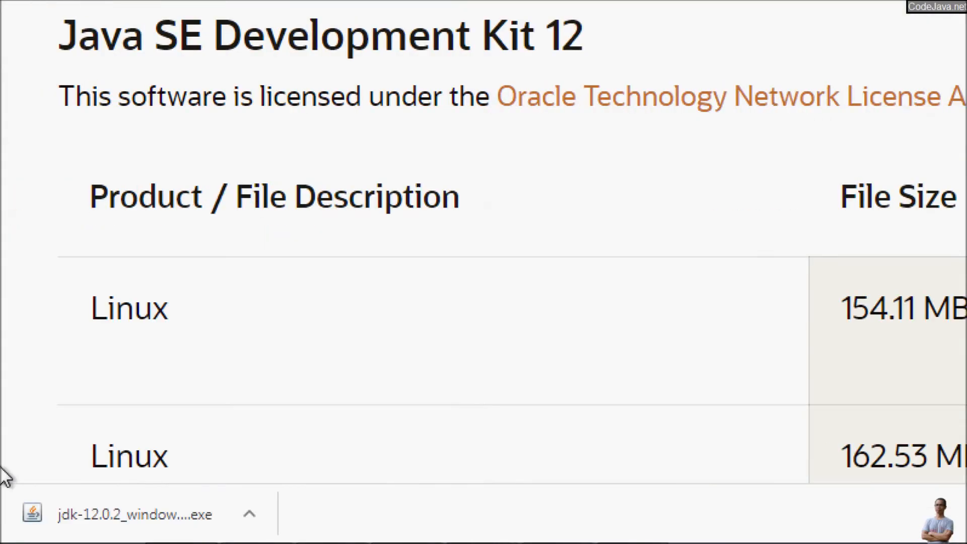
- Run the downloaded JDK 12.0.2 installer from Chrome's downloads bar
{"action": "left_click", "coordinate": [249, 514]}
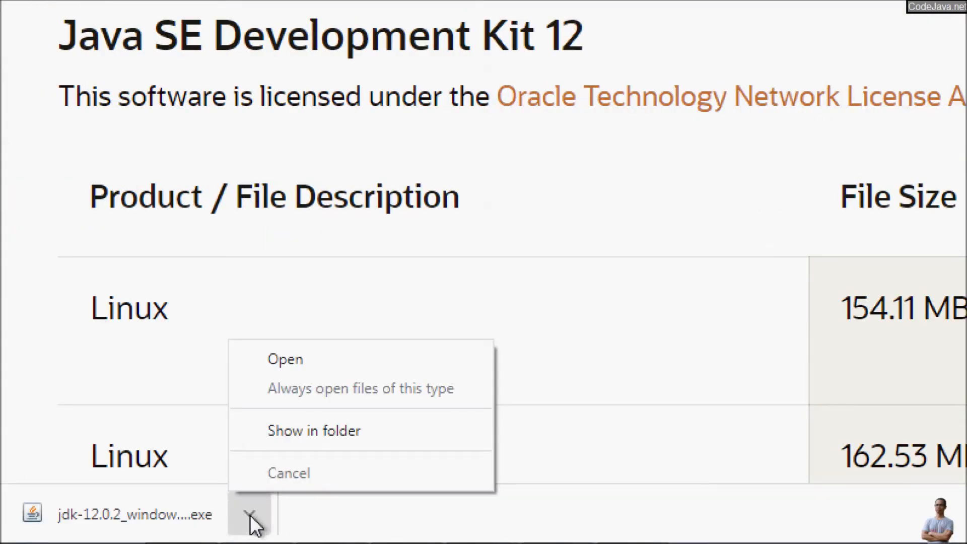
{"action": "mouse_move", "coordinate": [61, 531]}
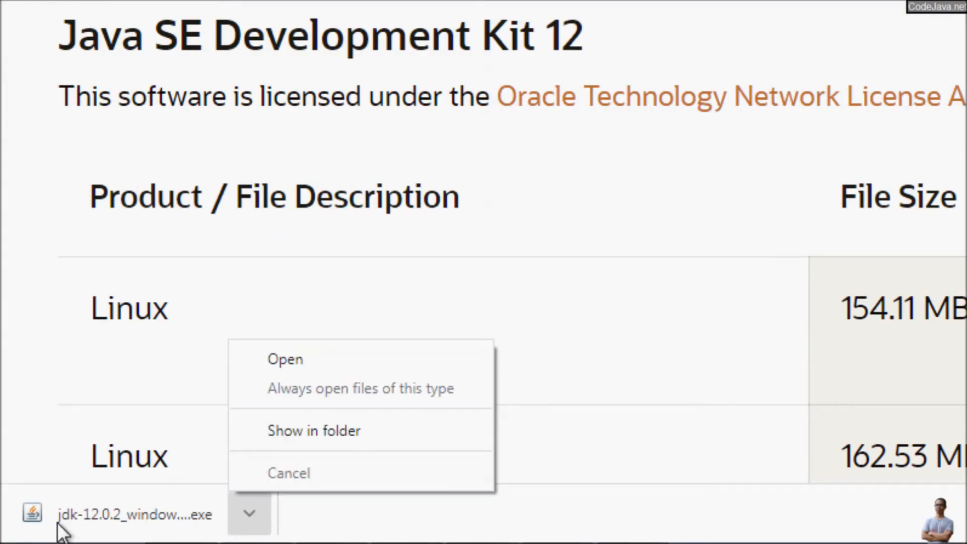
{"action": "left_click", "coordinate": [285, 359]}
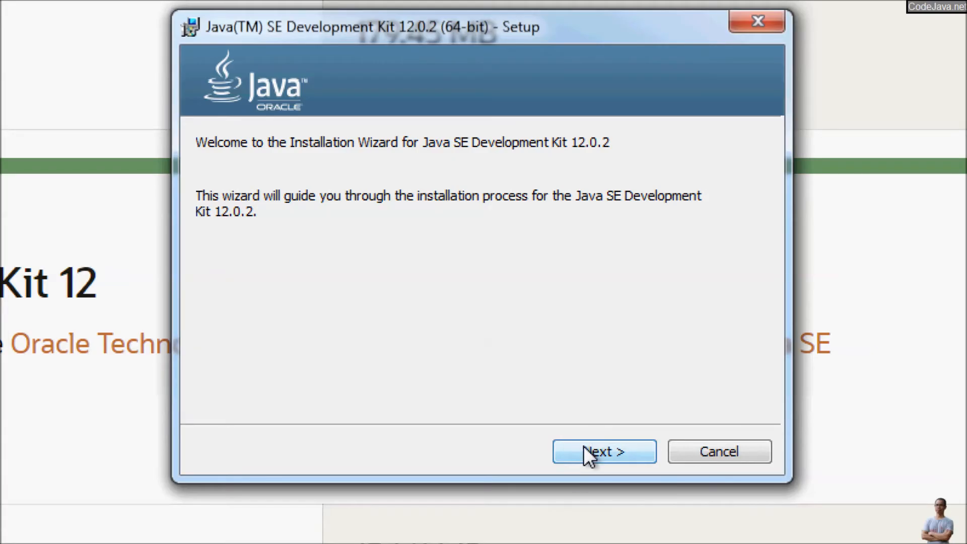
- Install JDK 12.0.2 to the default C:\Program Files\Java\jdk-12.0.2 folder, then close setup
{"action": "left_click", "coordinate": [604, 451]}
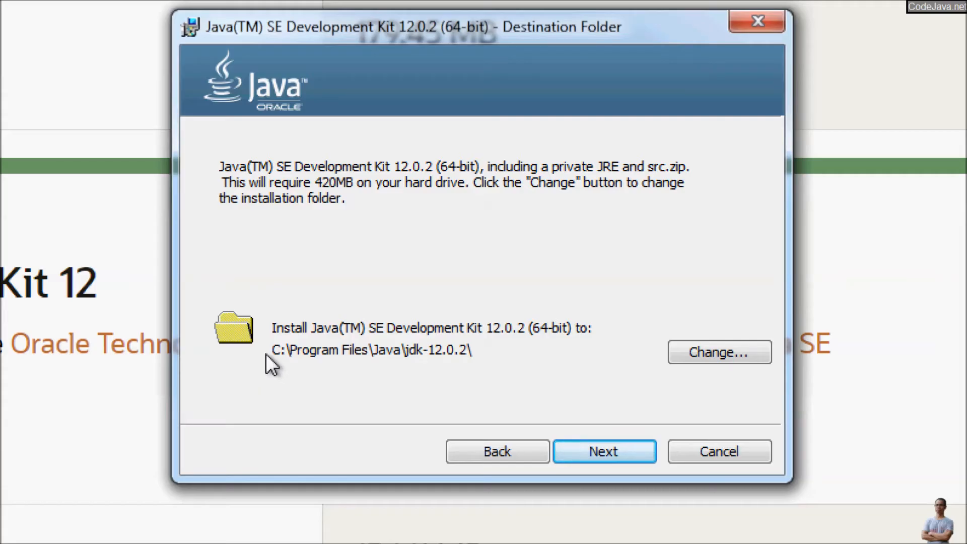
{"action": "mouse_move", "coordinate": [355, 360]}
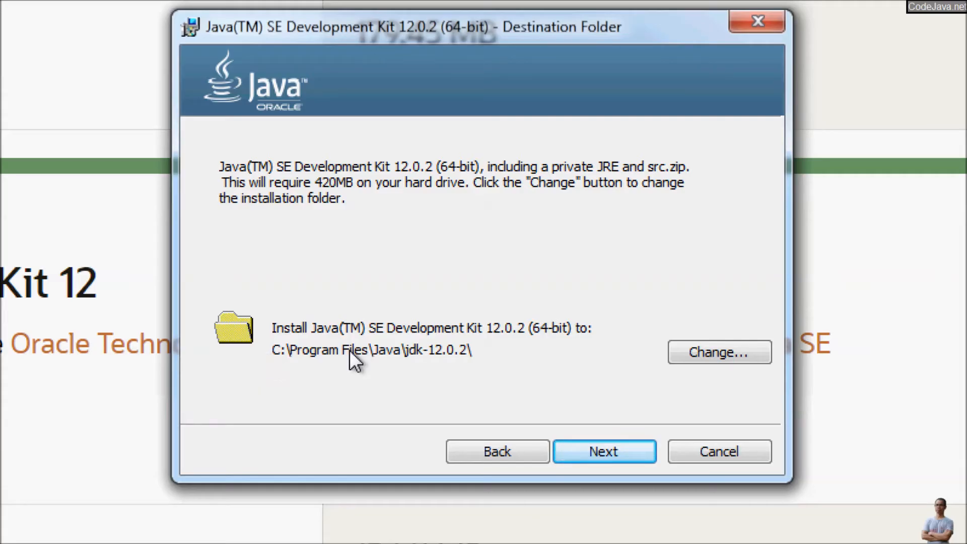
{"action": "left_click", "coordinate": [604, 451]}
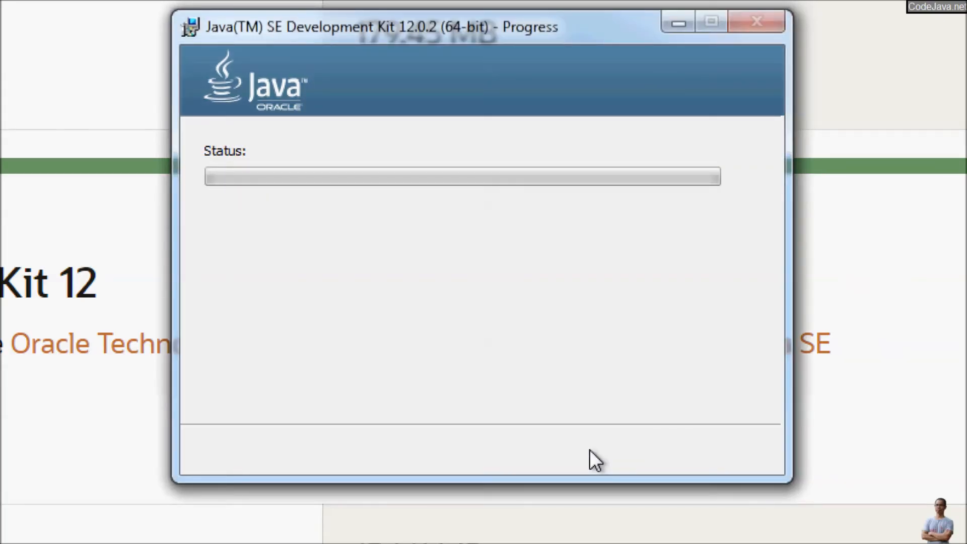
{"action": "mouse_move", "coordinate": [434, 330]}
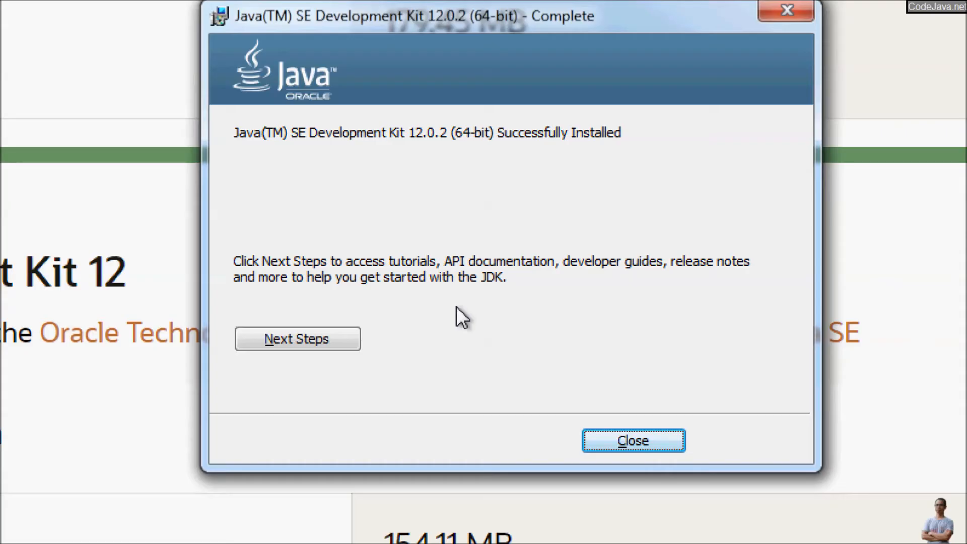
{"action": "mouse_move", "coordinate": [632, 440]}
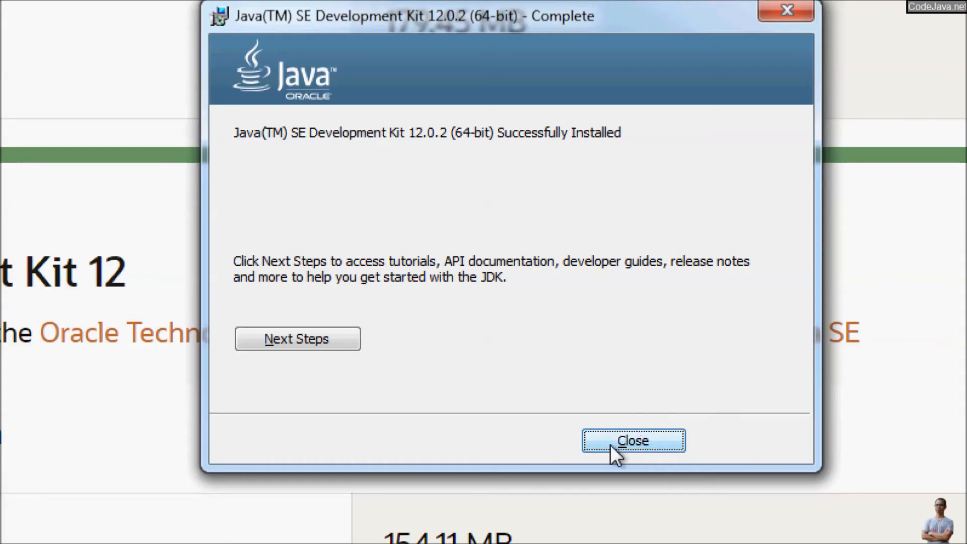
{"action": "left_click", "coordinate": [632, 441]}
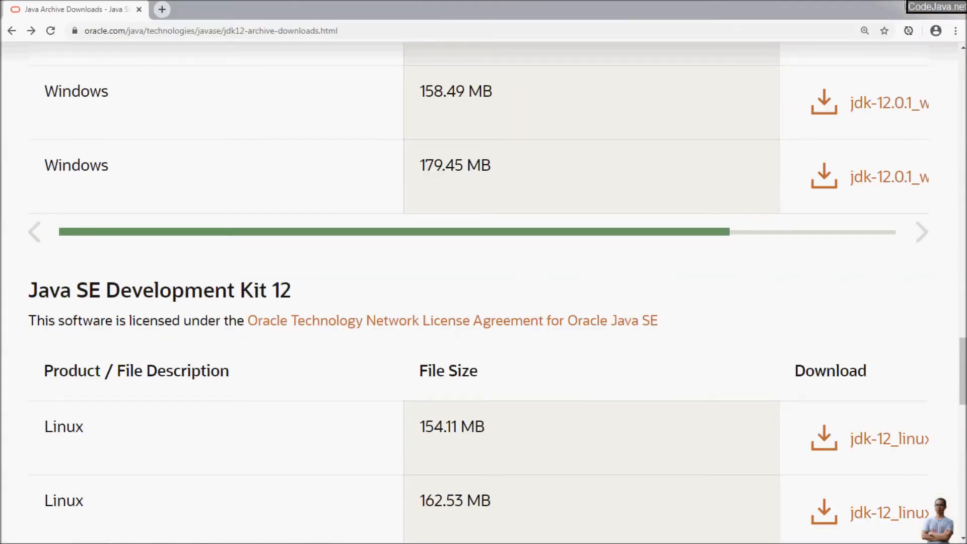
- Open Windows Explorer showing the SERVER (C:), CODE1 (D:) and CODE2 (E:) drives
{"action": "left_click", "coordinate": [12, 532]}
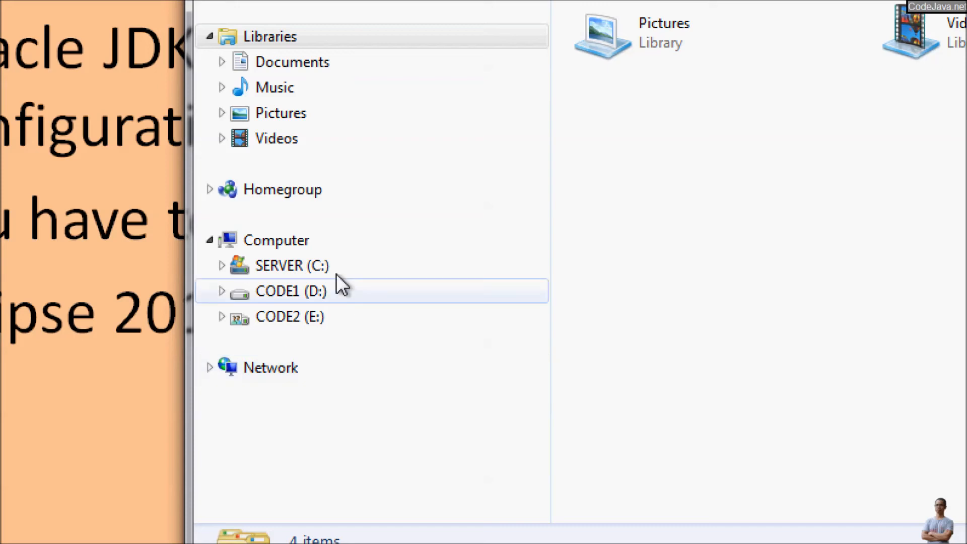
- Open C:\Program Files\Java\jdk-12.0.2 in Explorer and copy its full folder path
{"action": "left_click", "coordinate": [290, 266]}
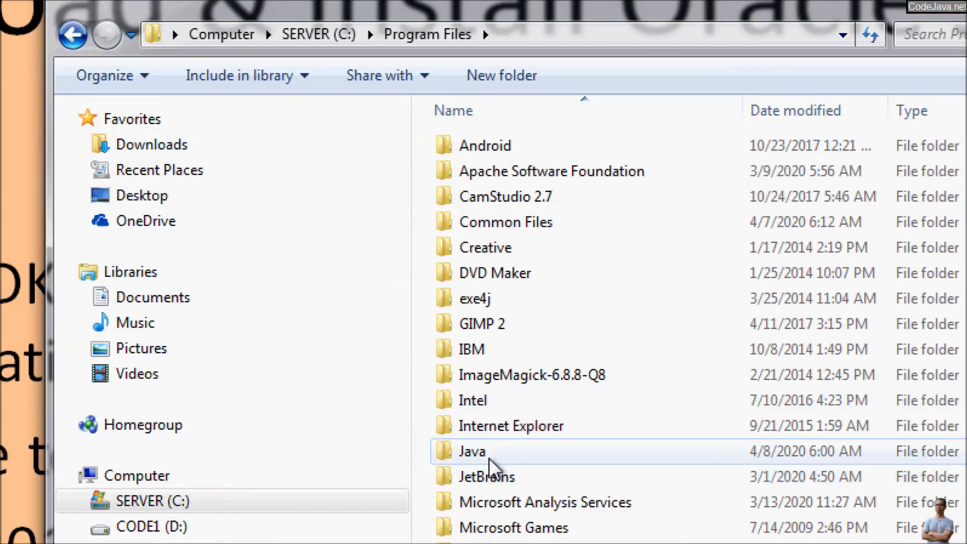
{"action": "double_click", "coordinate": [472, 451]}
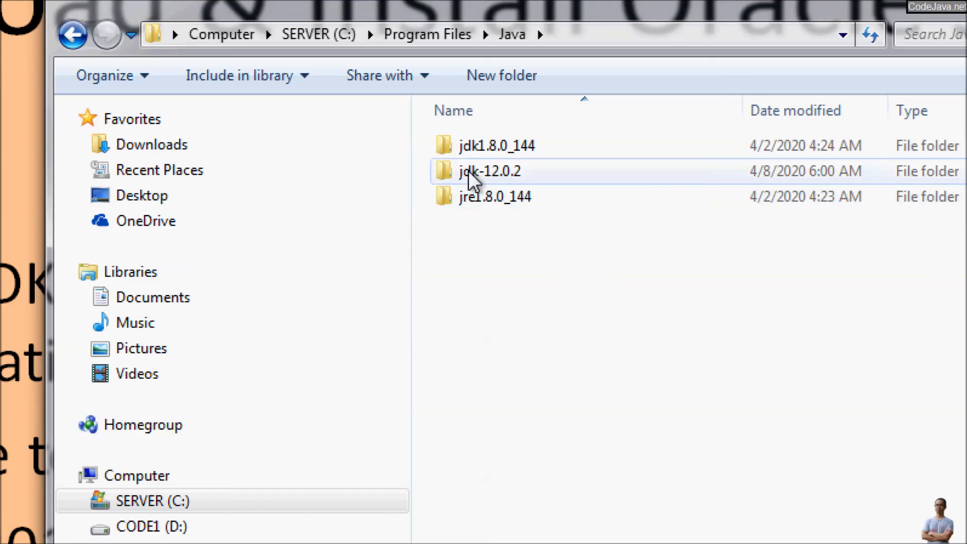
{"action": "left_click", "coordinate": [489, 171]}
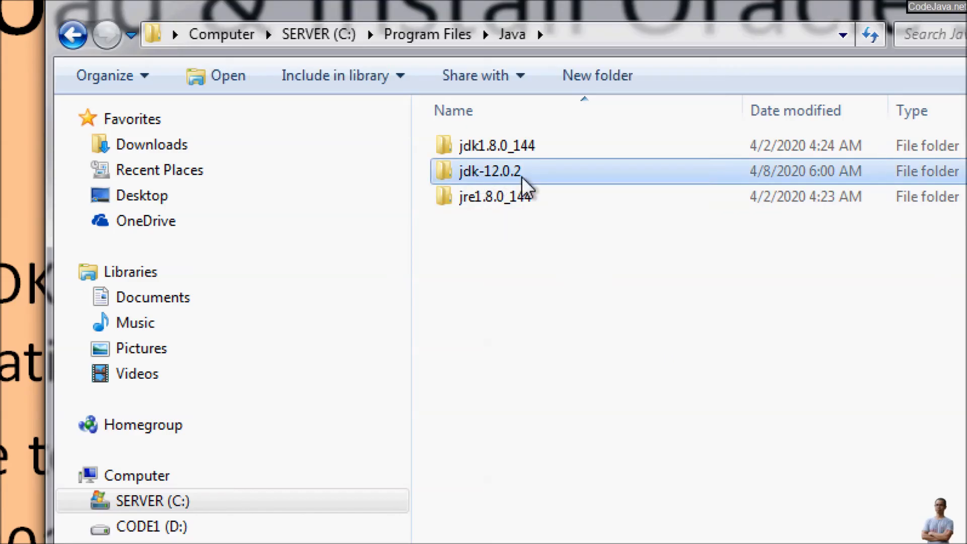
{"action": "mouse_move", "coordinate": [478, 179]}
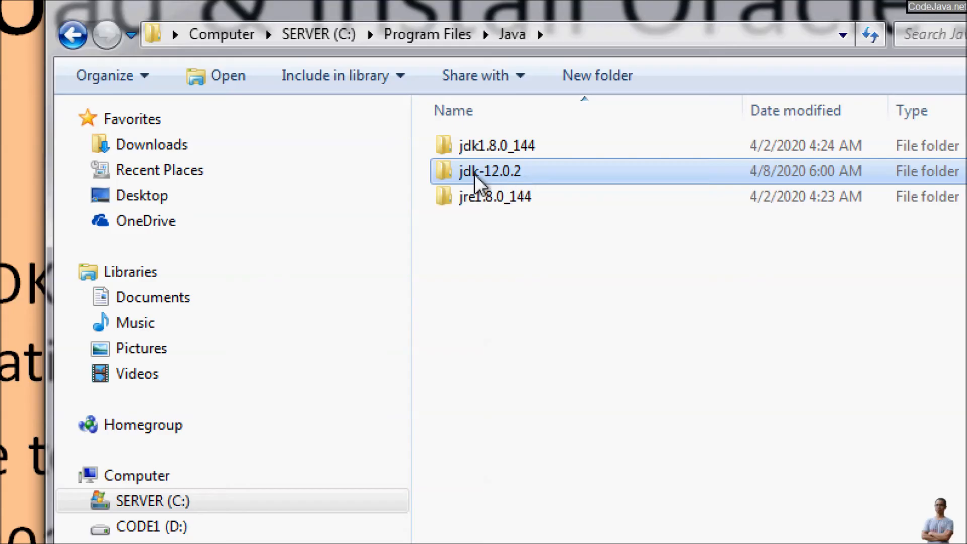
{"action": "double_click", "coordinate": [490, 170]}
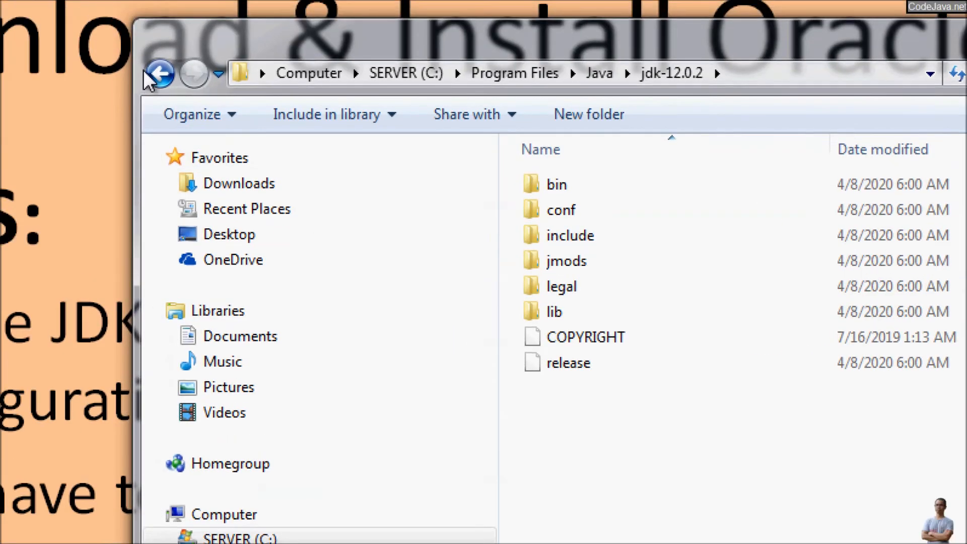
{"action": "left_click", "coordinate": [159, 74]}
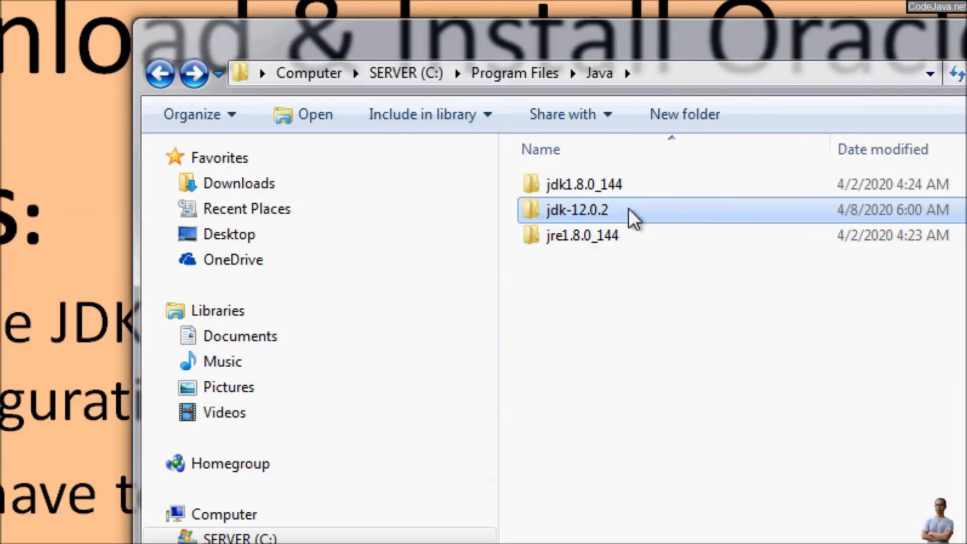
{"action": "double_click", "coordinate": [577, 210]}
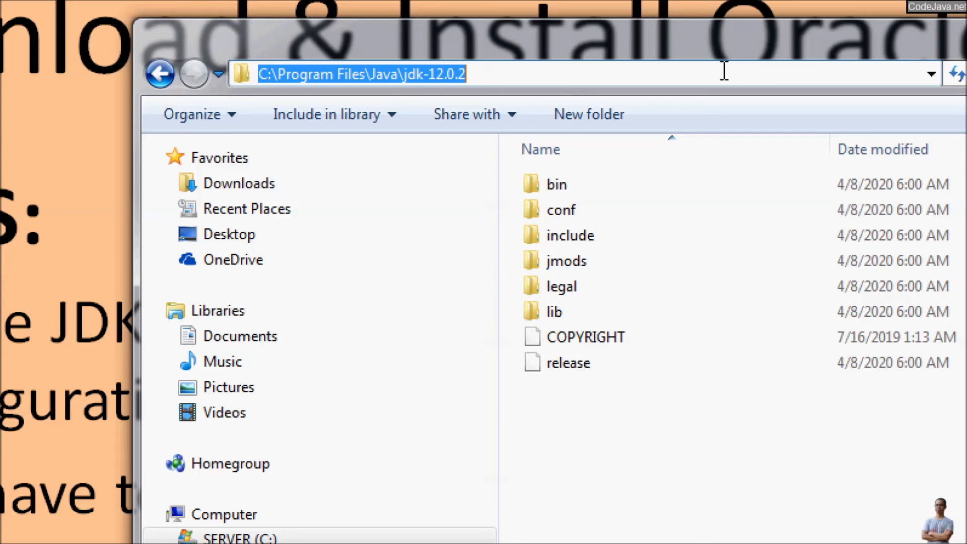
{"action": "right_click", "coordinate": [426, 80]}
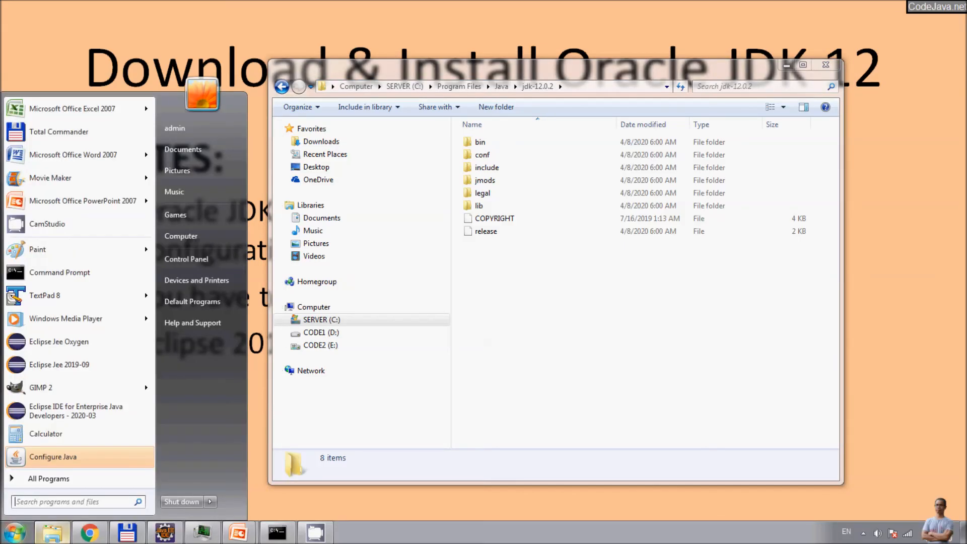
{"action": "mouse_move", "coordinate": [59, 272]}
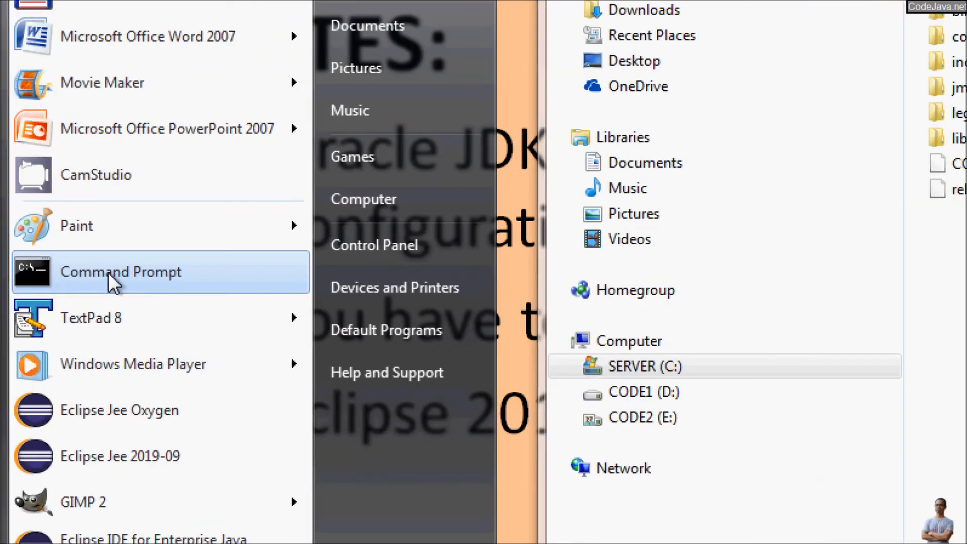
- Launch Command Prompt as administrator from the Start menu and switch to its window
{"action": "right_click", "coordinate": [120, 271]}
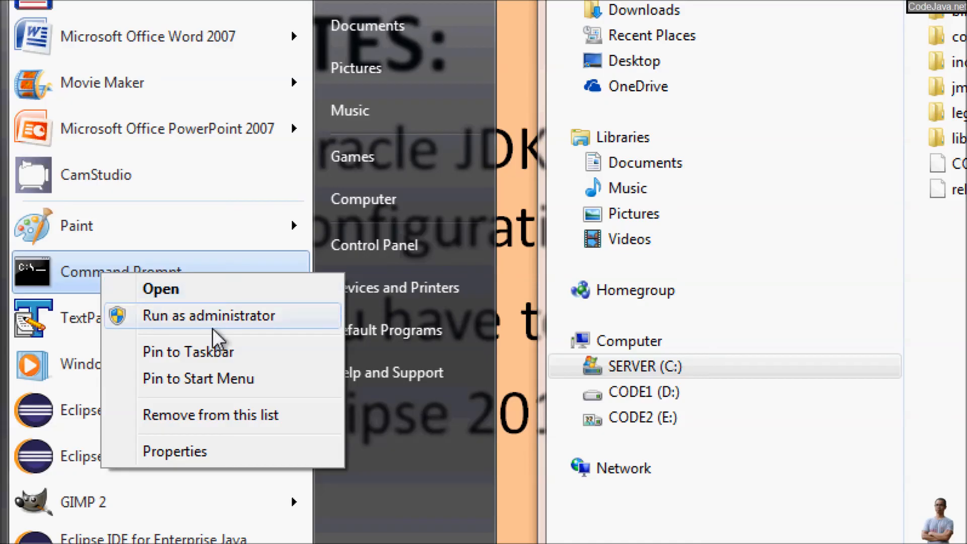
{"action": "left_click", "coordinate": [209, 316]}
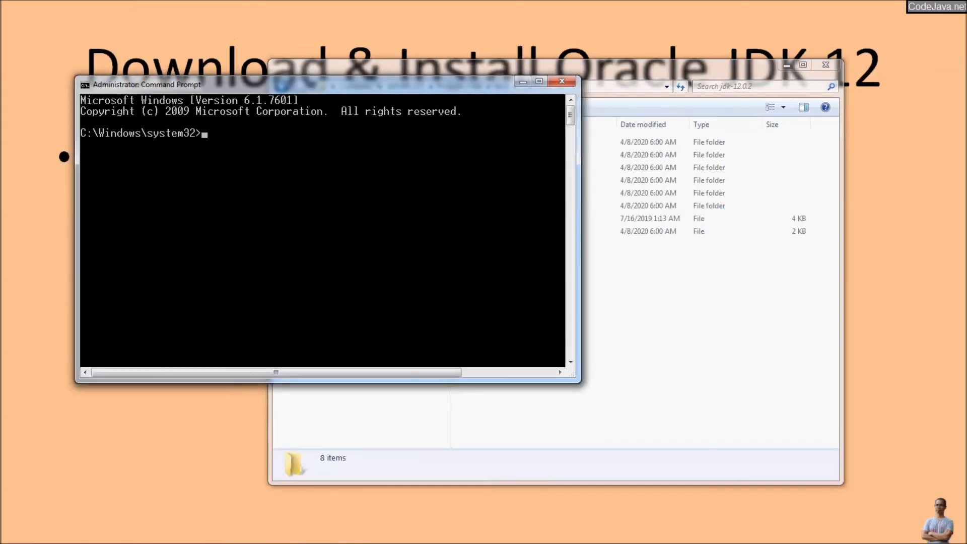
{"action": "key", "text": "alt+tab"}
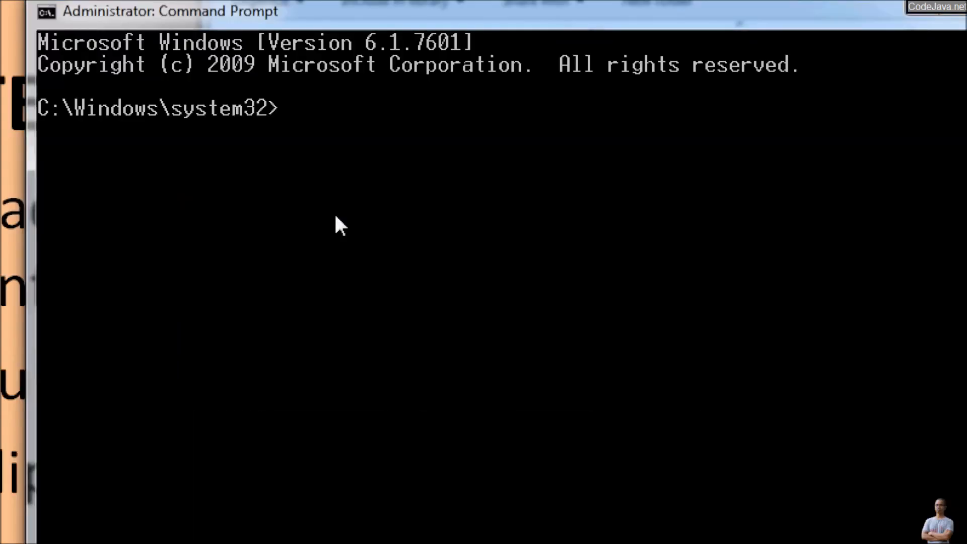
- Check java -version (1.8.0_144), then enter setx -m JAVA_HOME "C:\Program Files\Java\jdk-12.0.2"
{"action": "type", "text": "java ["}
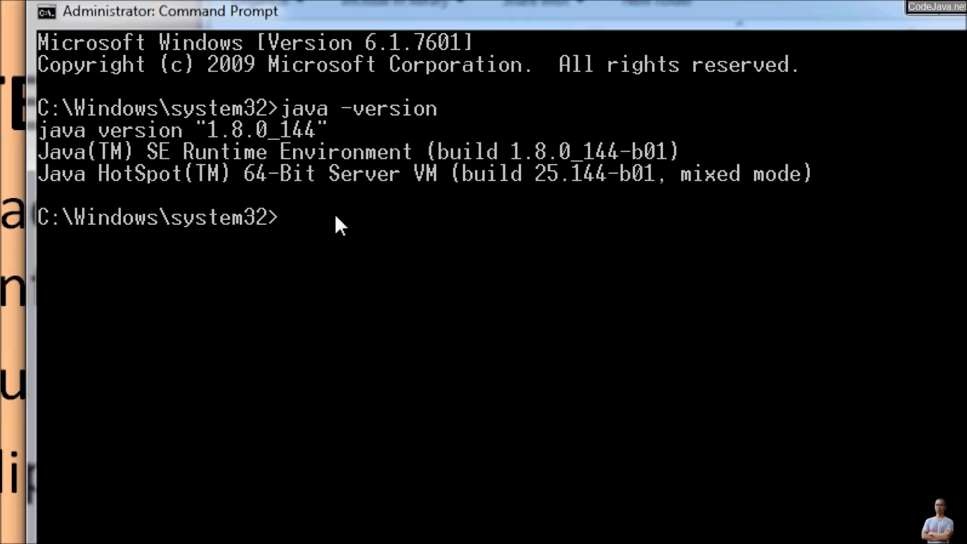
{"action": "mouse_move", "coordinate": [274, 176]}
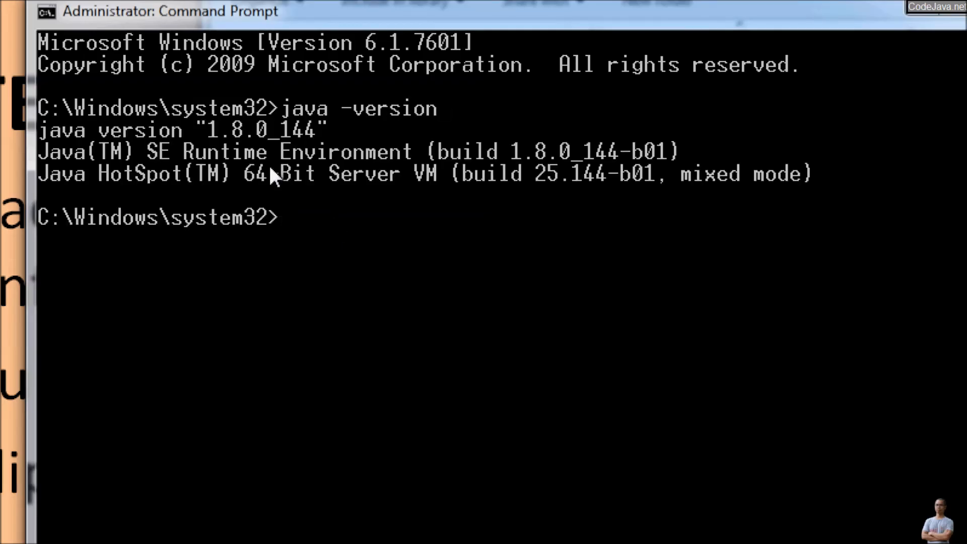
{"action": "mouse_move", "coordinate": [387, 314]}
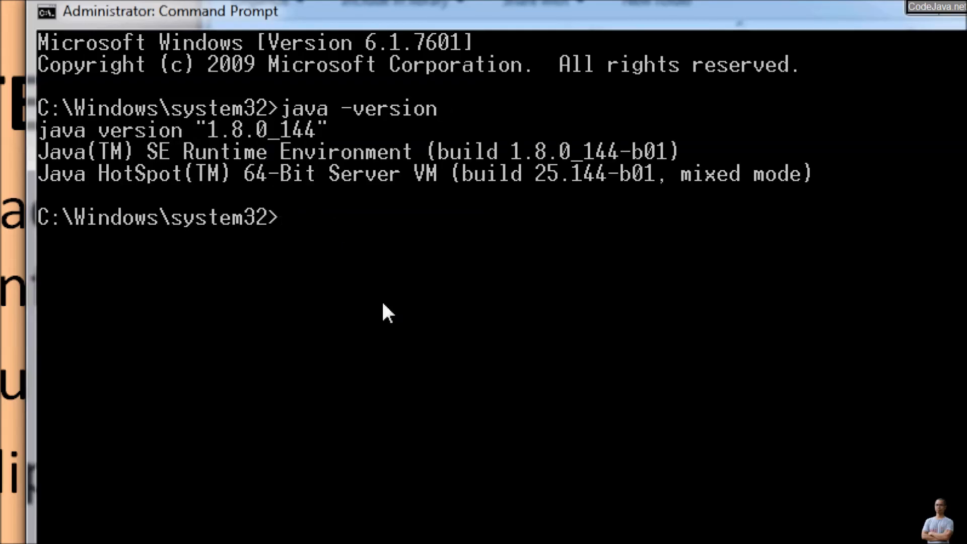
{"action": "type", "text": "s"}
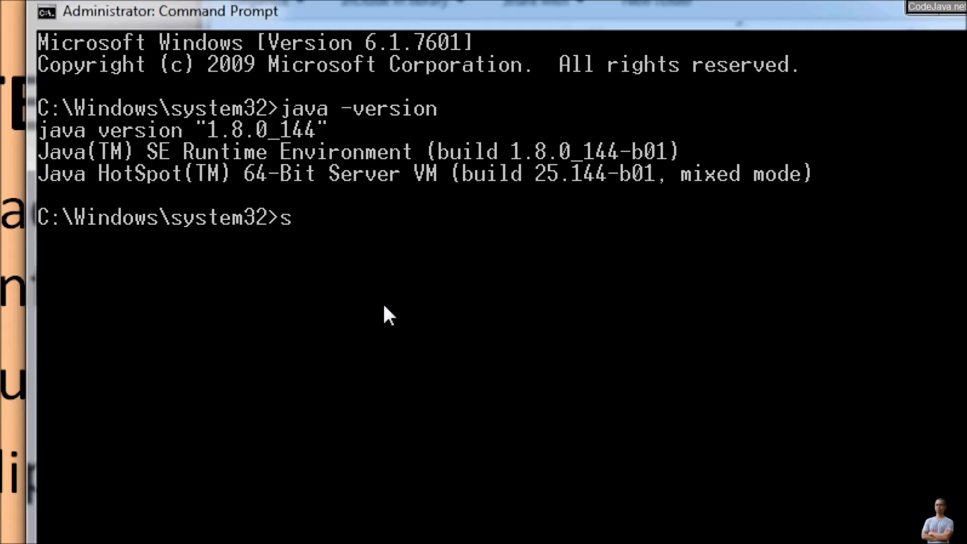
{"action": "type", "text": "etx -"}
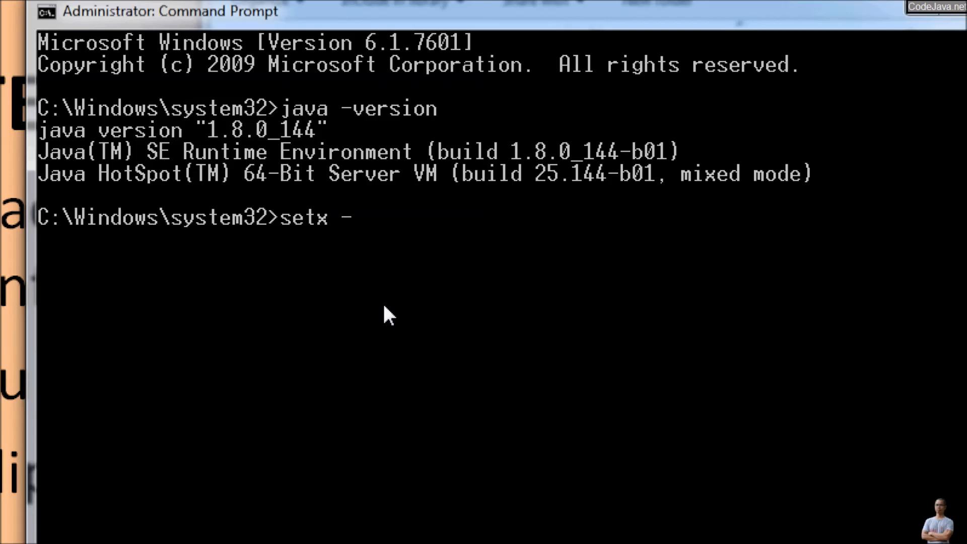
{"action": "type", "text": "m"}
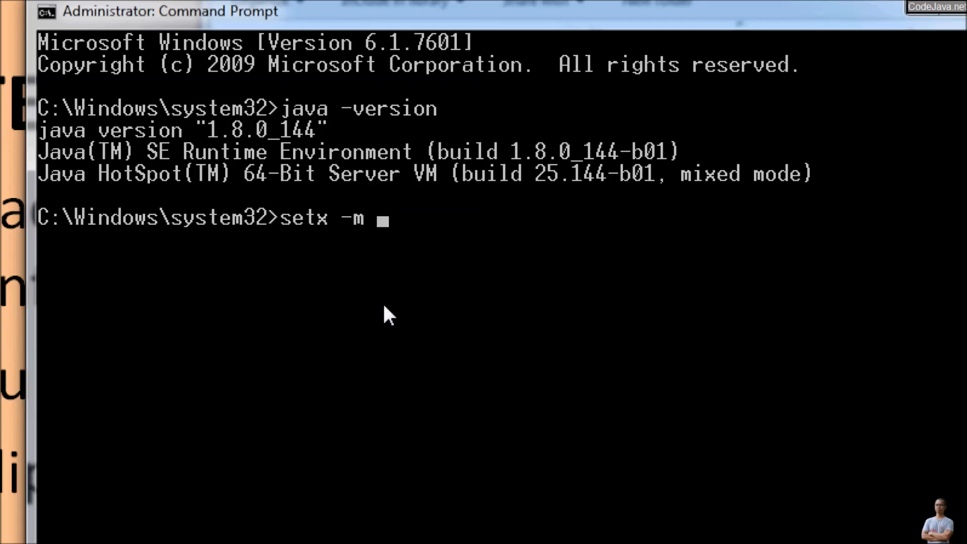
{"action": "type", "text": "JAV"}
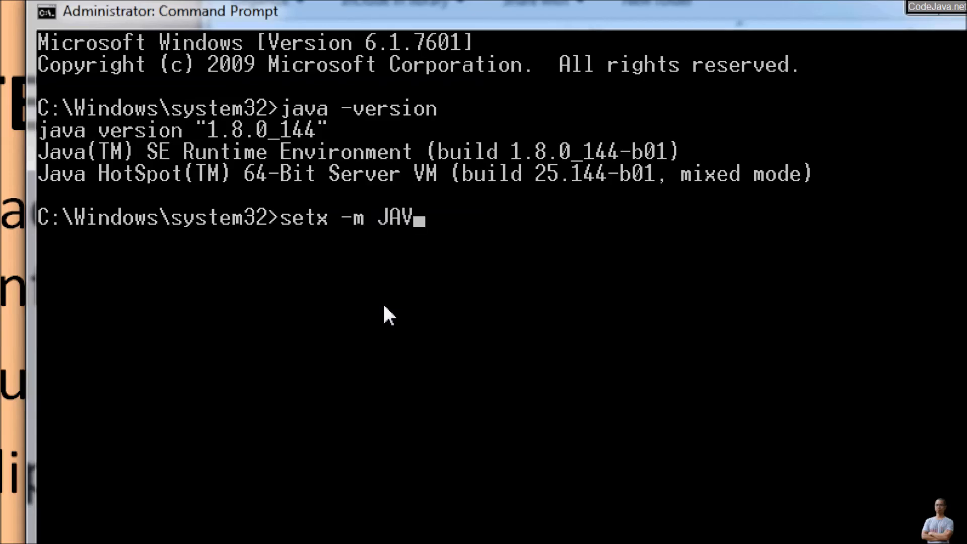
{"action": "type", "text": "A_HOME"}
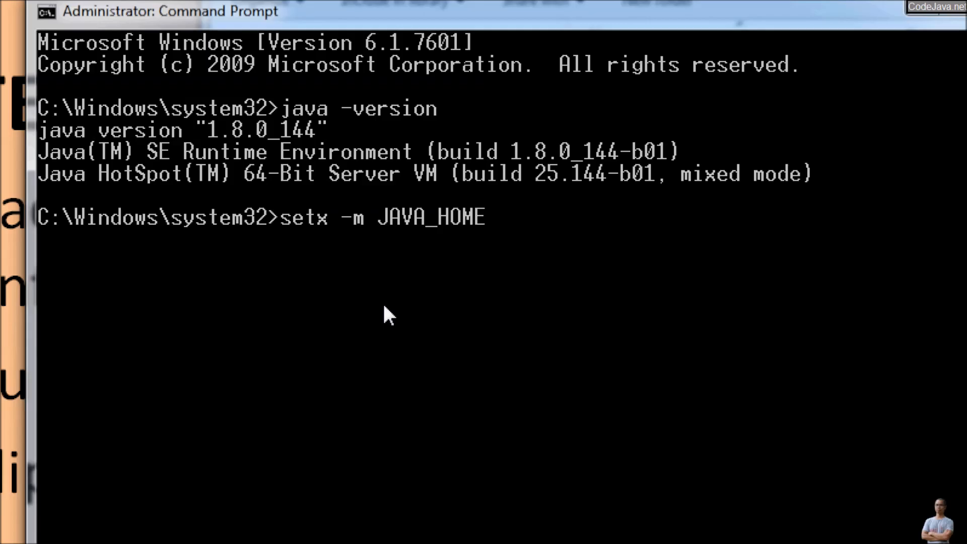
{"action": "type", "text": "\"C:\\Program Files\\Java\\jdk-12.0.2\""}
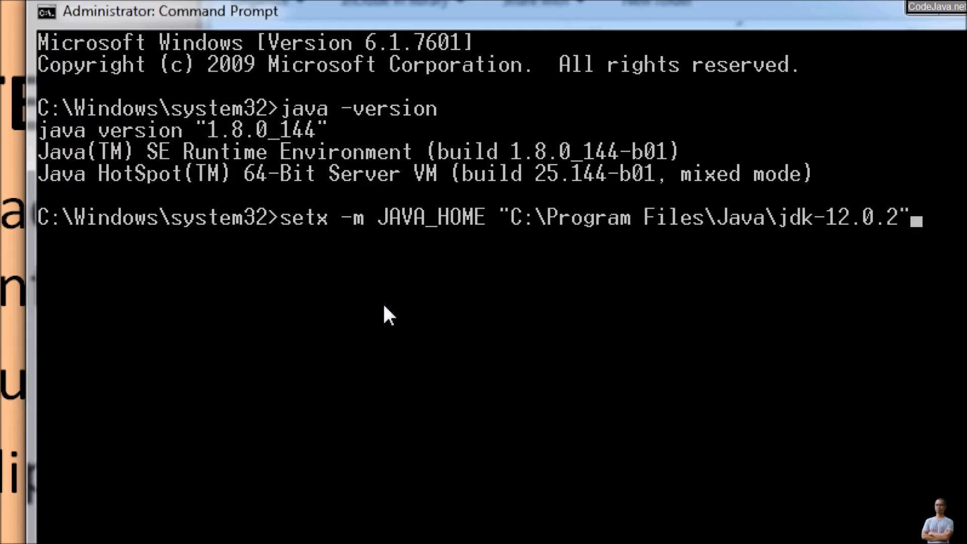
{"action": "mouse_move", "coordinate": [796, 257]}
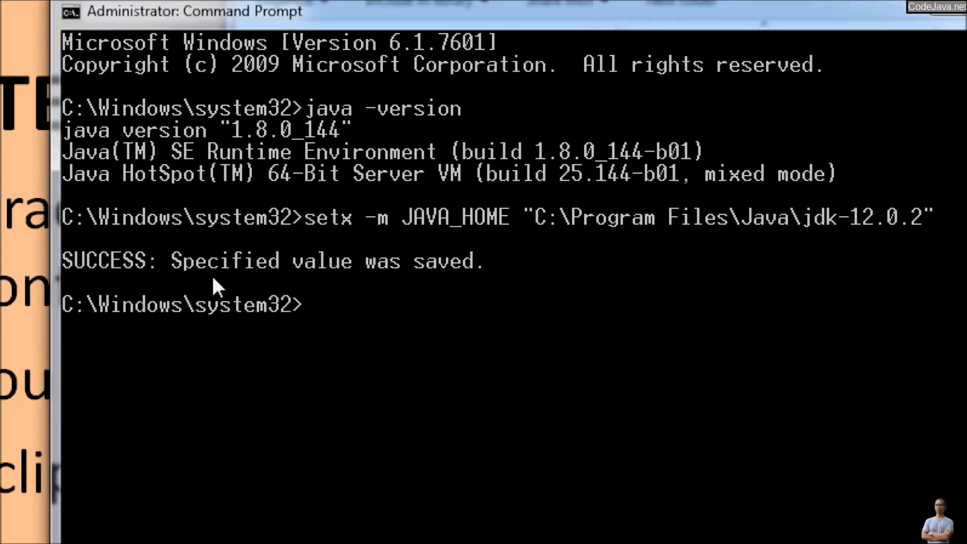
{"action": "mouse_move", "coordinate": [346, 318]}
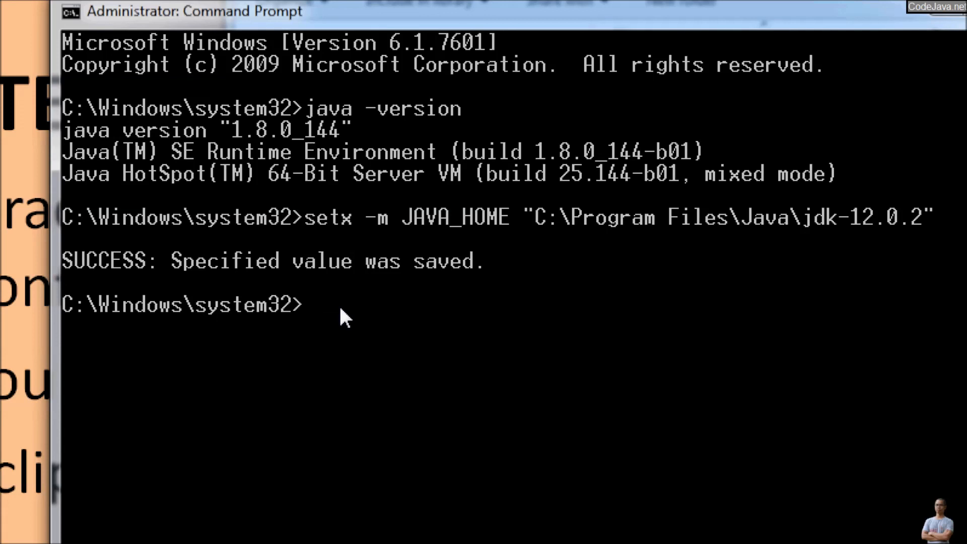
- Rerun java -version (still 1.8.0_144), then begin rechecking Java in a new Command Prompt window
{"action": "type", "text": "java -version"}
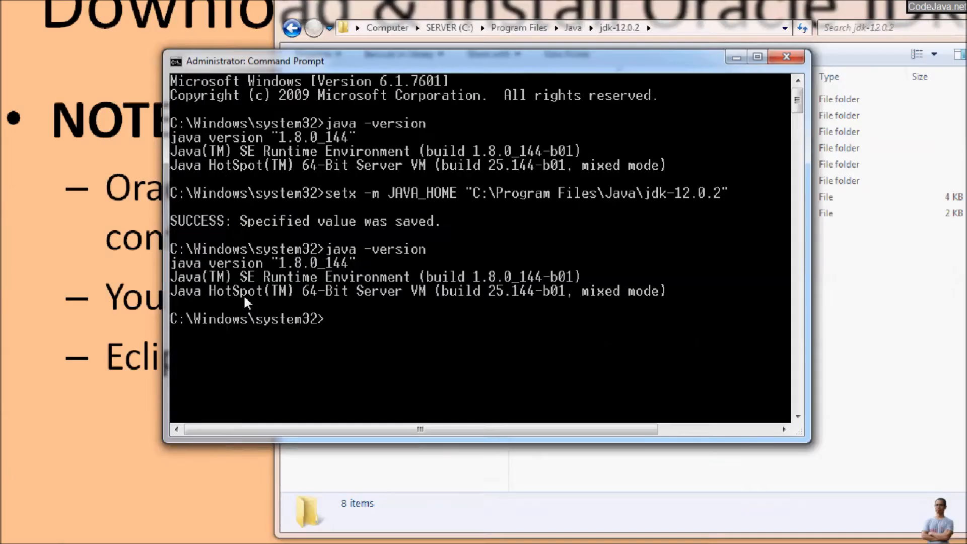
{"action": "left_click", "coordinate": [786, 56]}
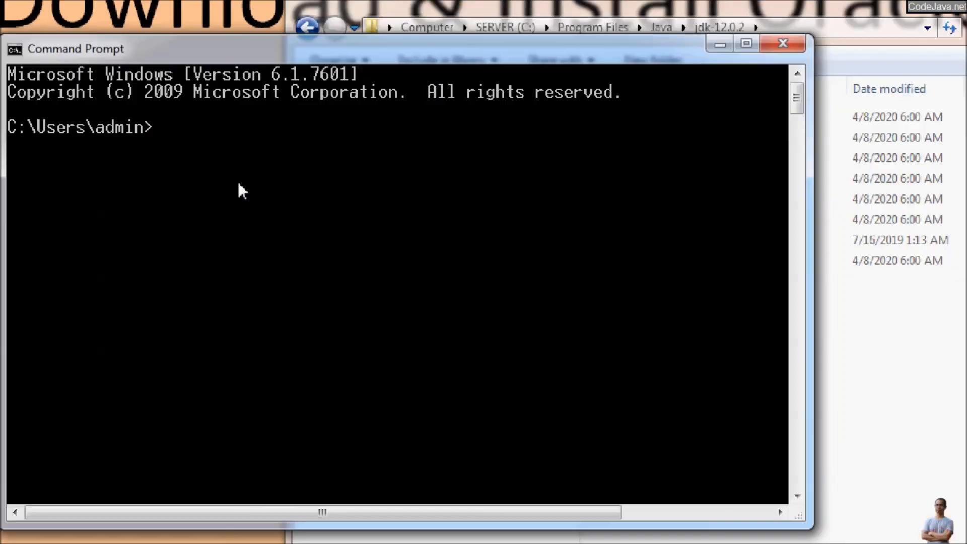
{"action": "type", "text": "ja"}
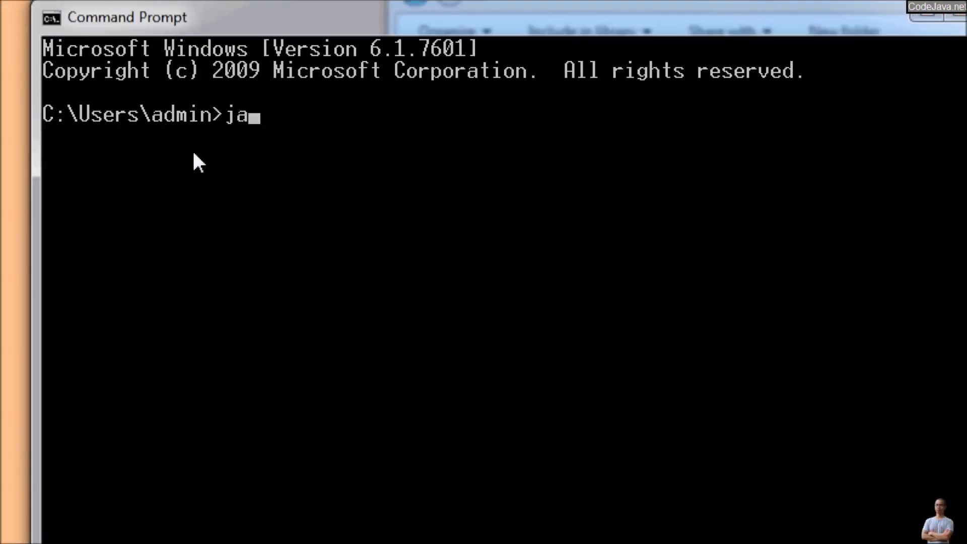